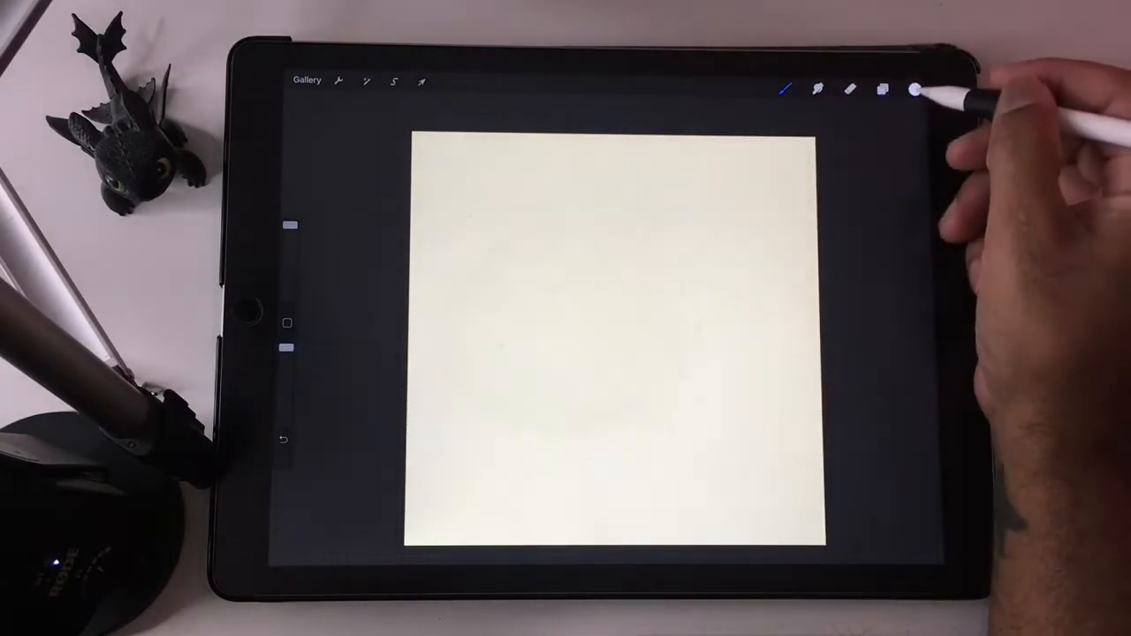
Review the layer stack and select the empty Layer 10 at the top
left_click(881, 88)
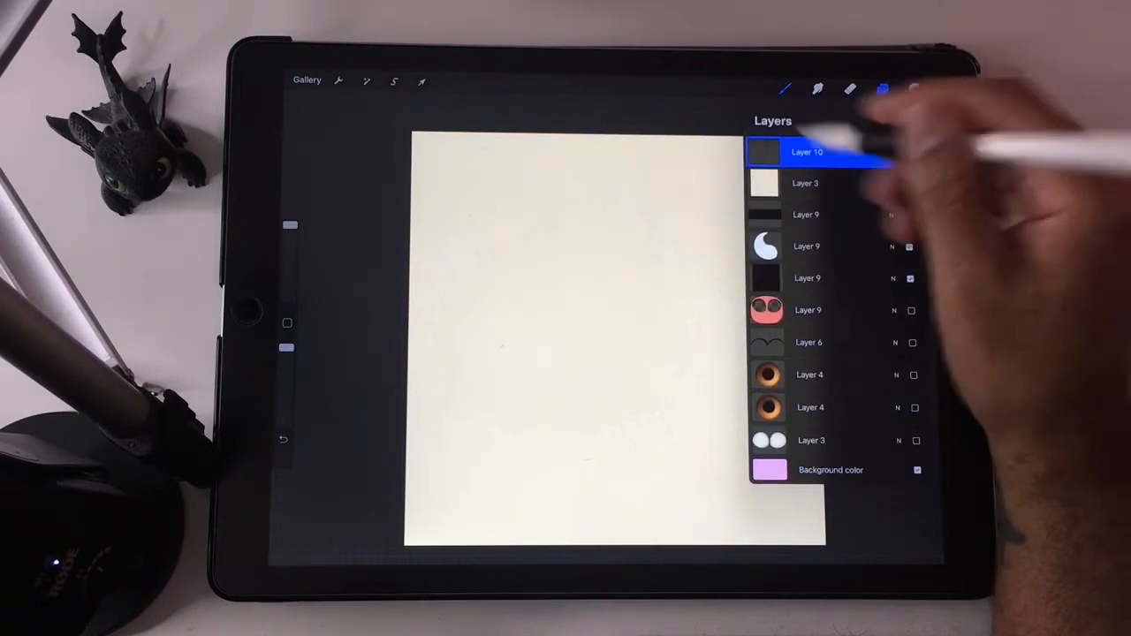
left_click(881, 87)
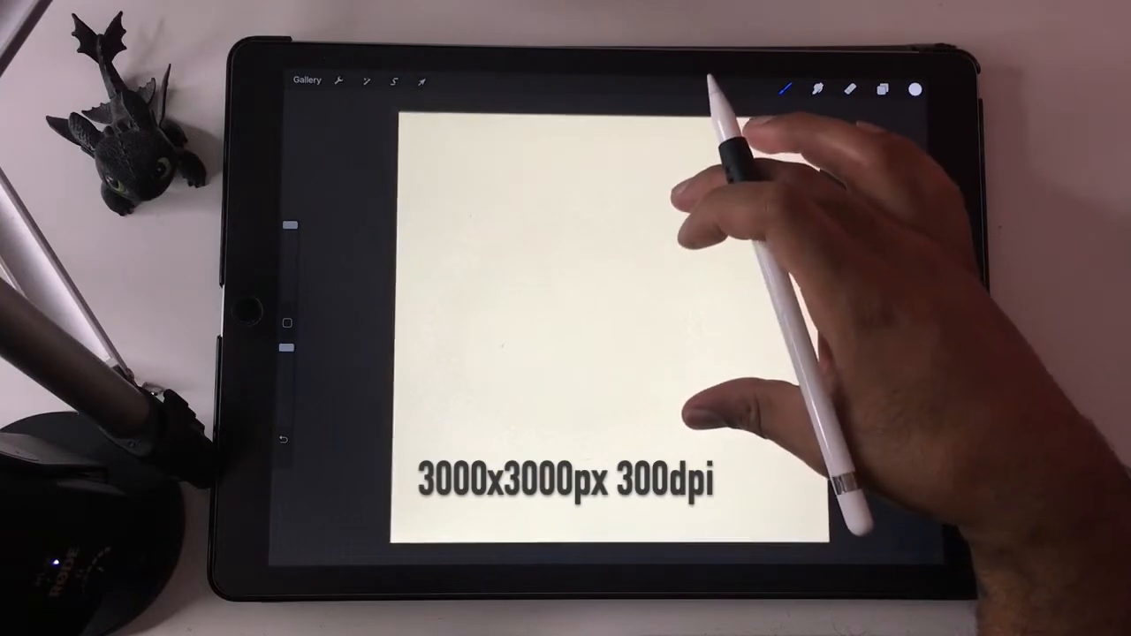
left_click(883, 89)
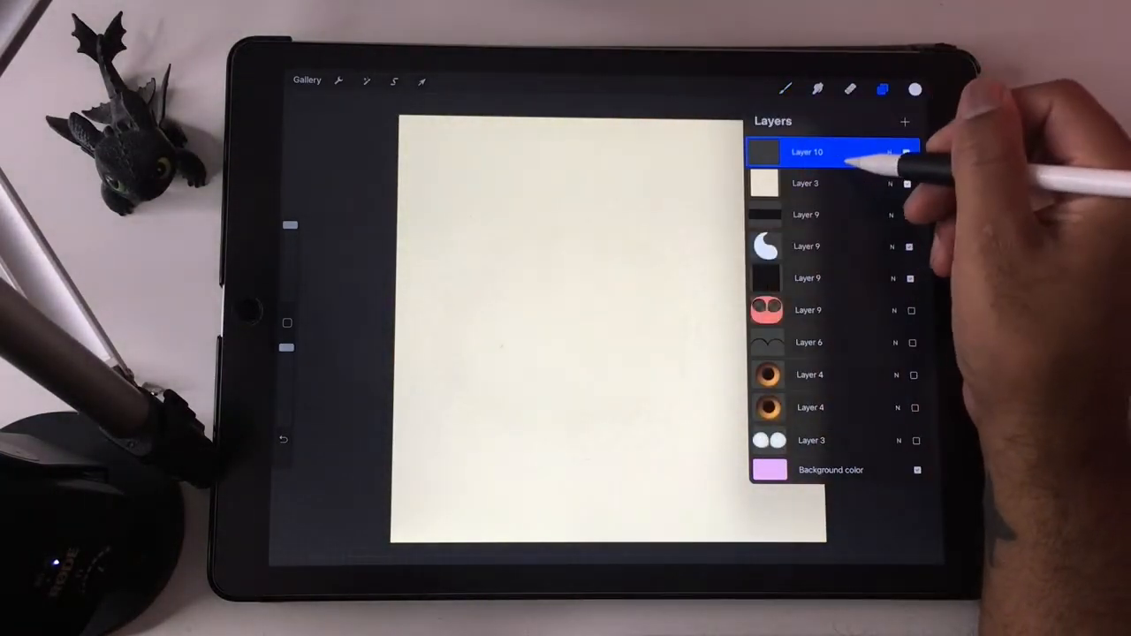
left_click(915, 89)
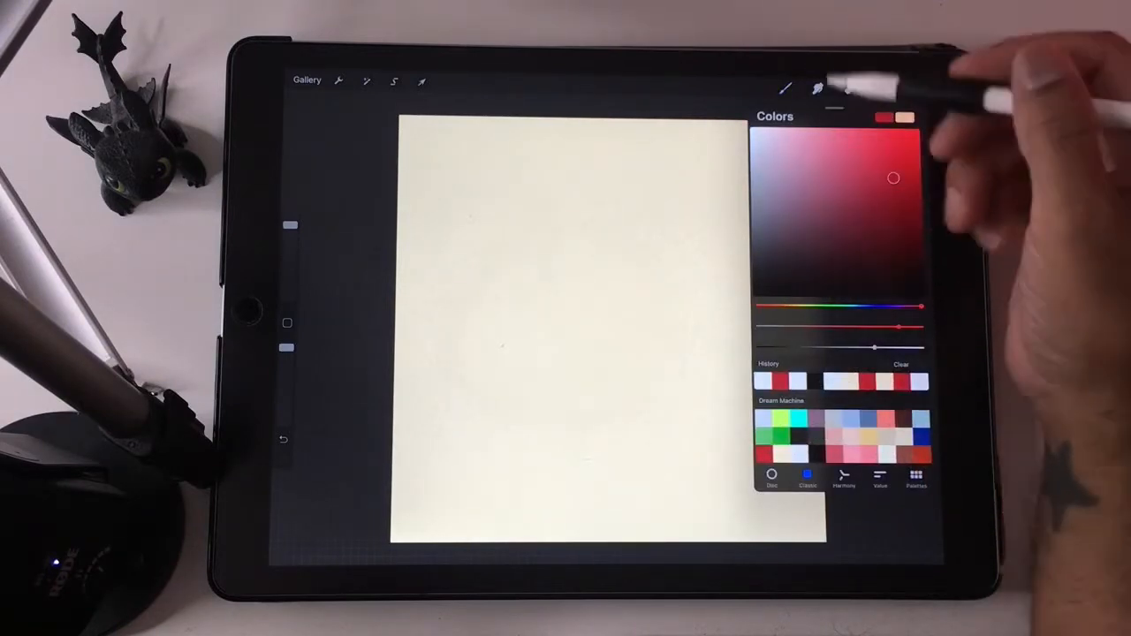
Pick red as the drawing colour and choose a painting brush
left_click(785, 88)
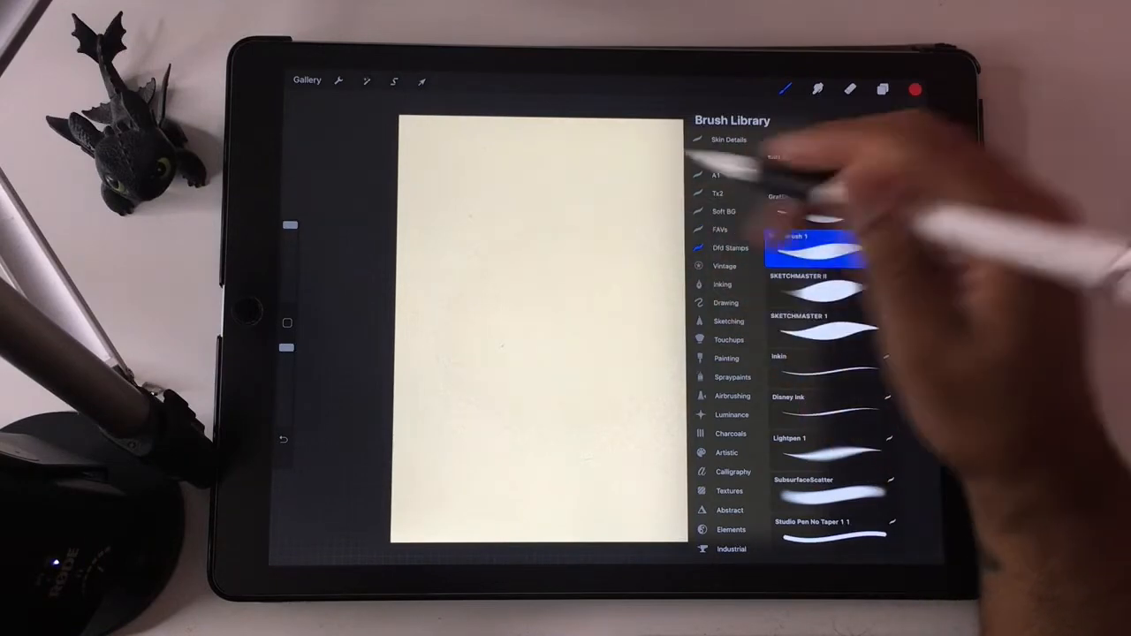
left_click_drag(521, 265, 671, 362)
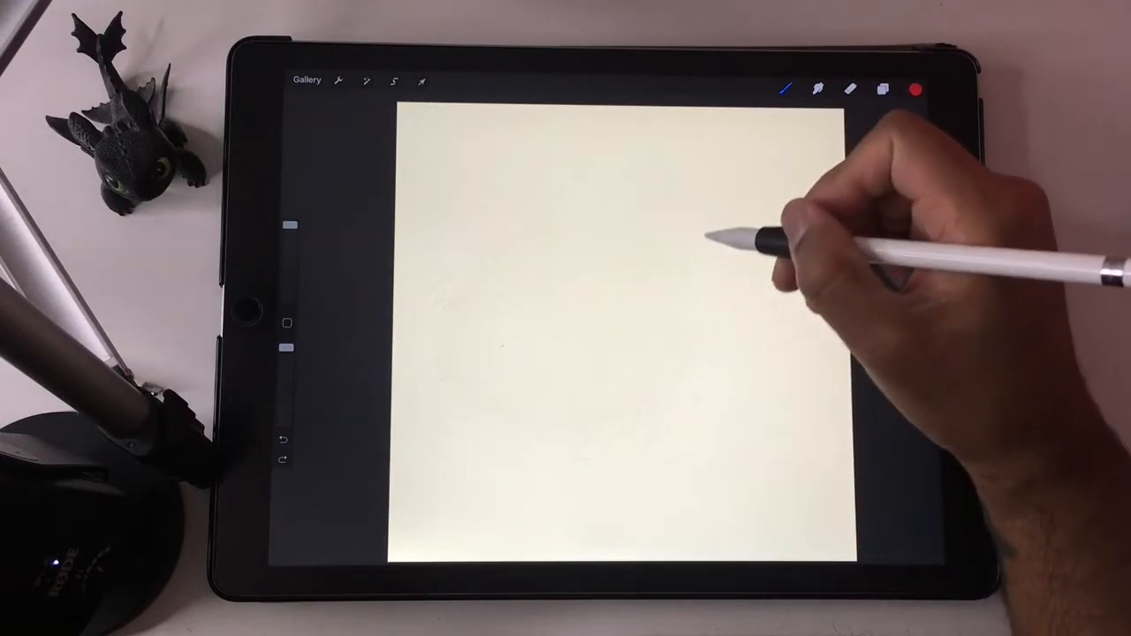
Draw the outer and inner curves of the red curled horn swirl
left_click_drag(760, 291, 504, 460)
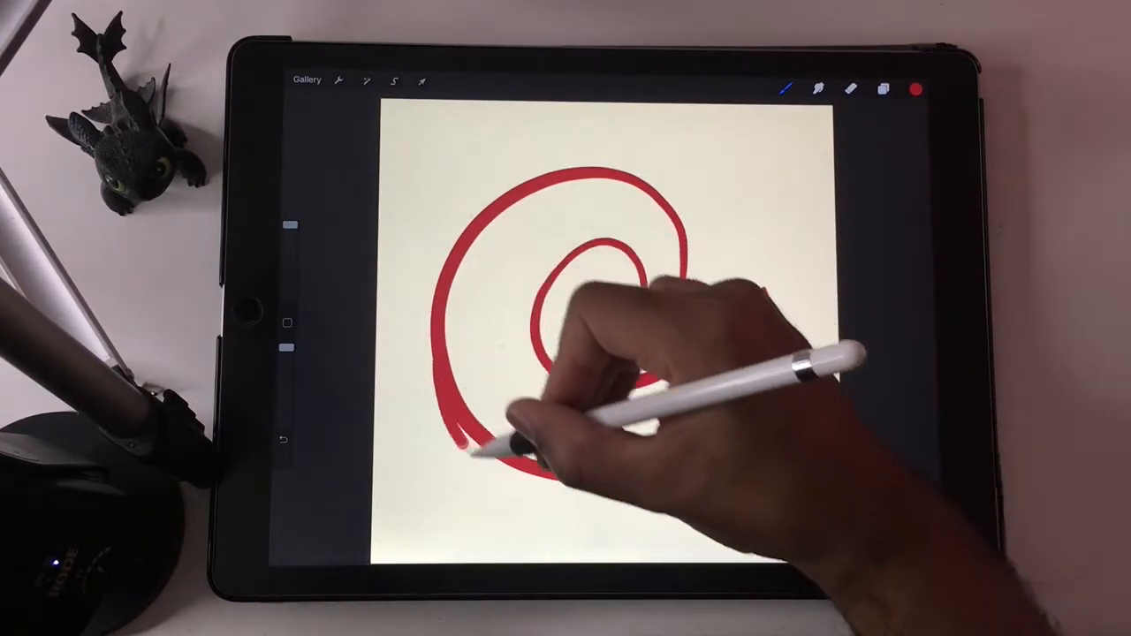
left_click_drag(512, 433, 760, 318)
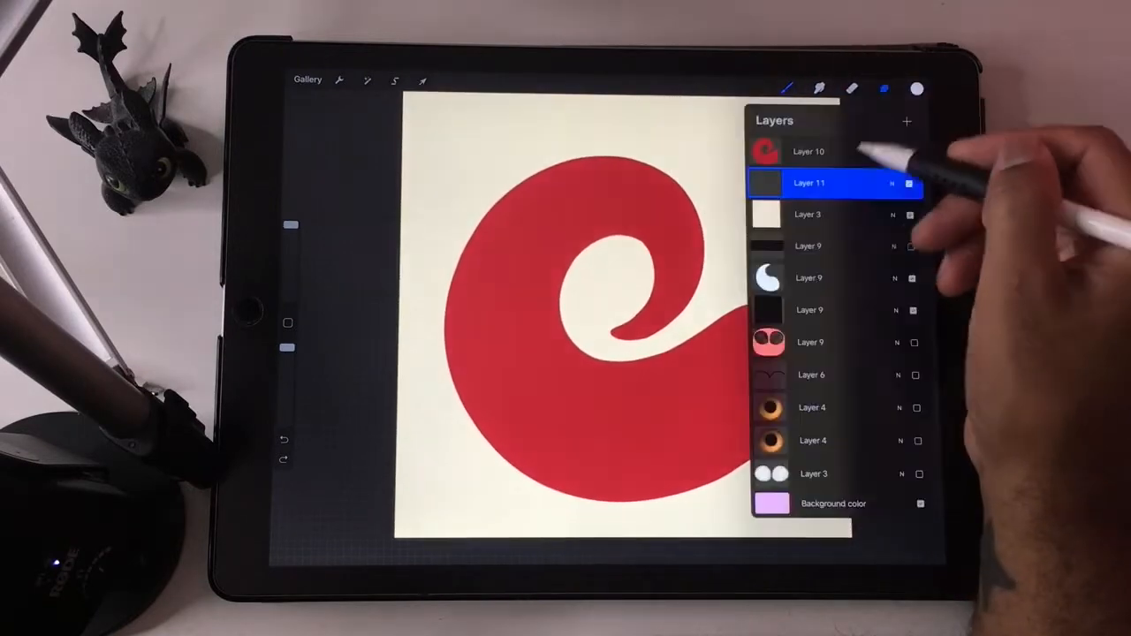
Reposition the red swirl, fill Layer 11 black, and reselect swirl Layer 10
left_click(423, 80)
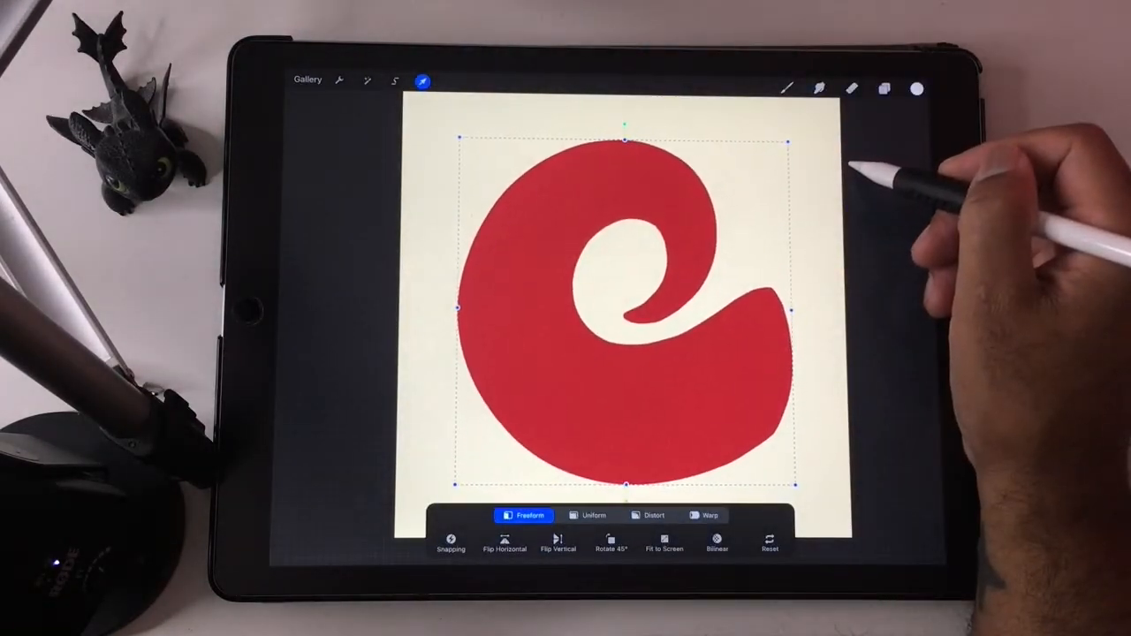
left_click(884, 88)
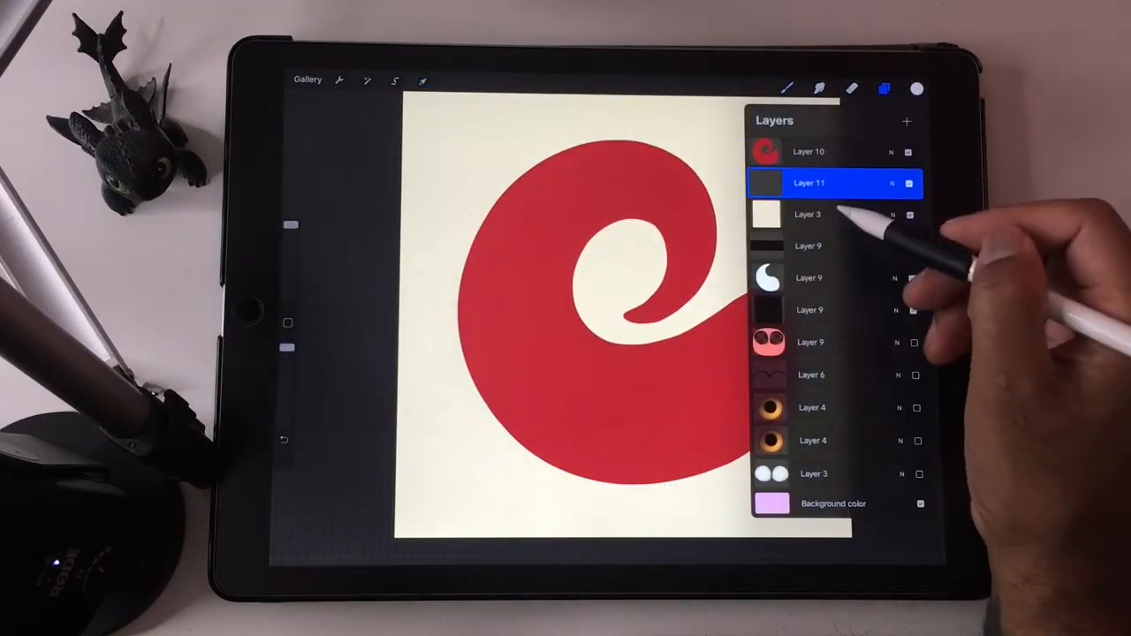
left_click(917, 88)
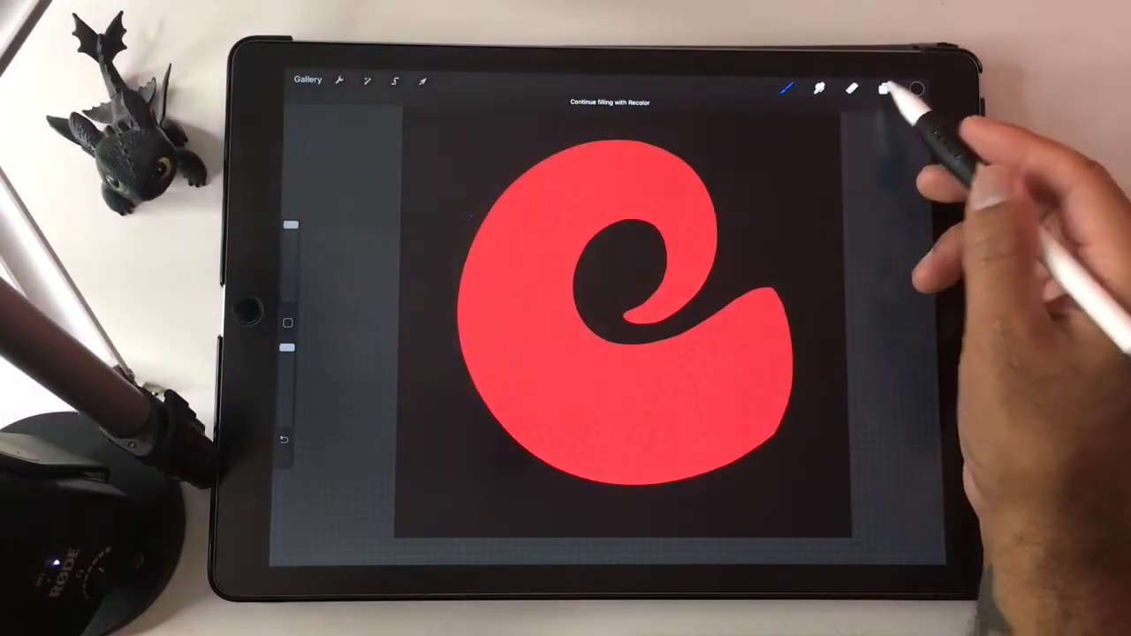
left_click(884, 88)
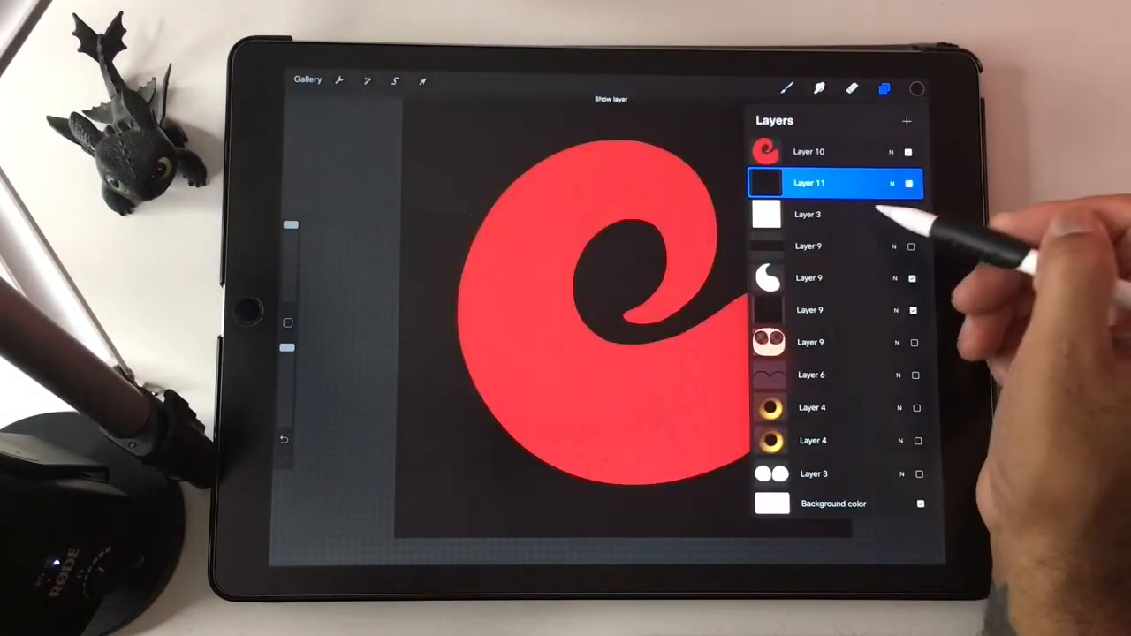
left_click(808, 151)
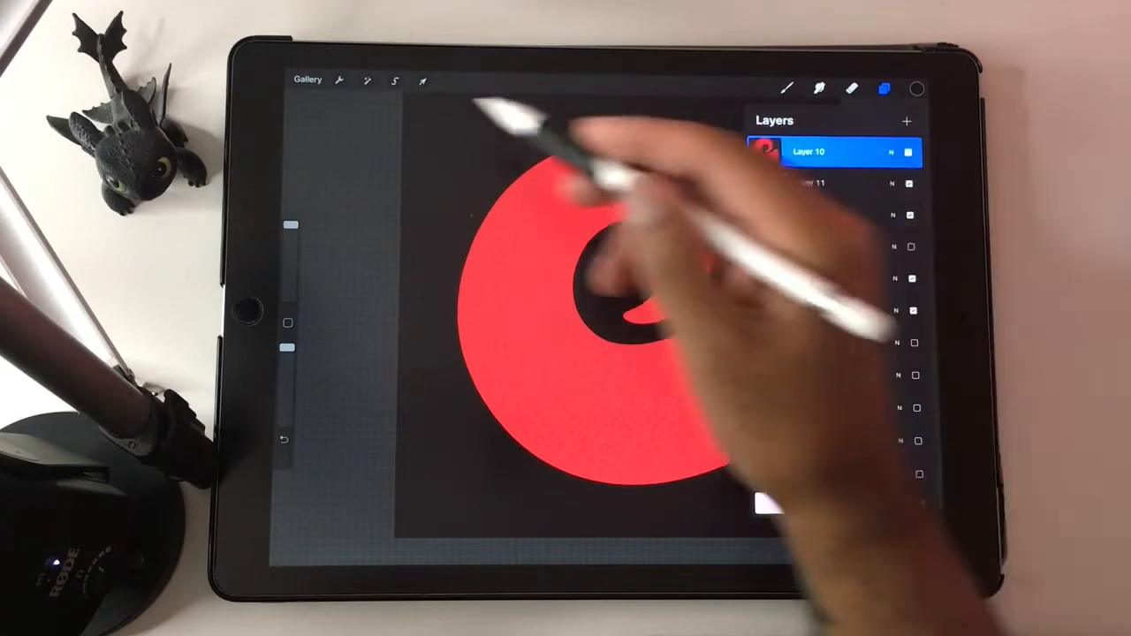
left_click(366, 80)
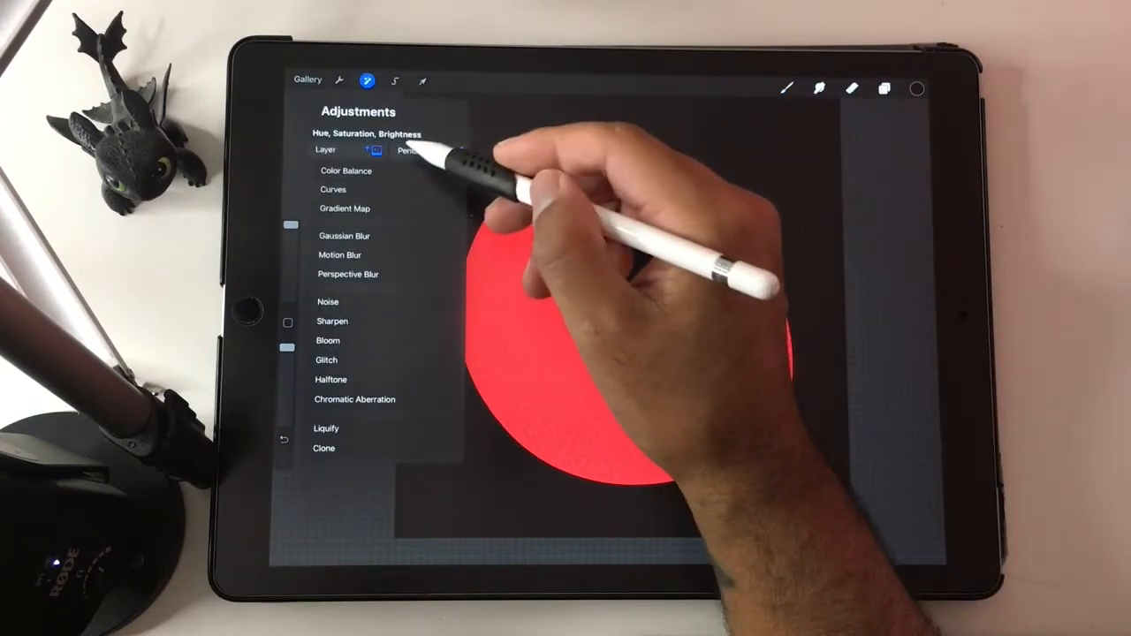
Raise the swirl's brightness to maximum in Hue, Saturation, Brightness
left_click(361, 133)
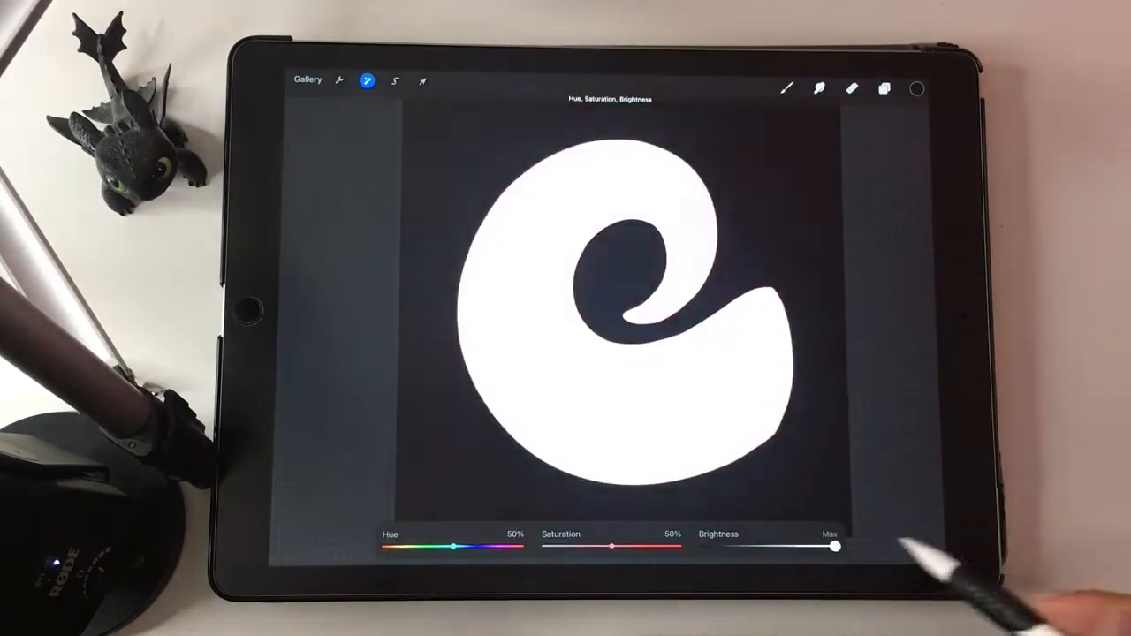
left_click(883, 88)
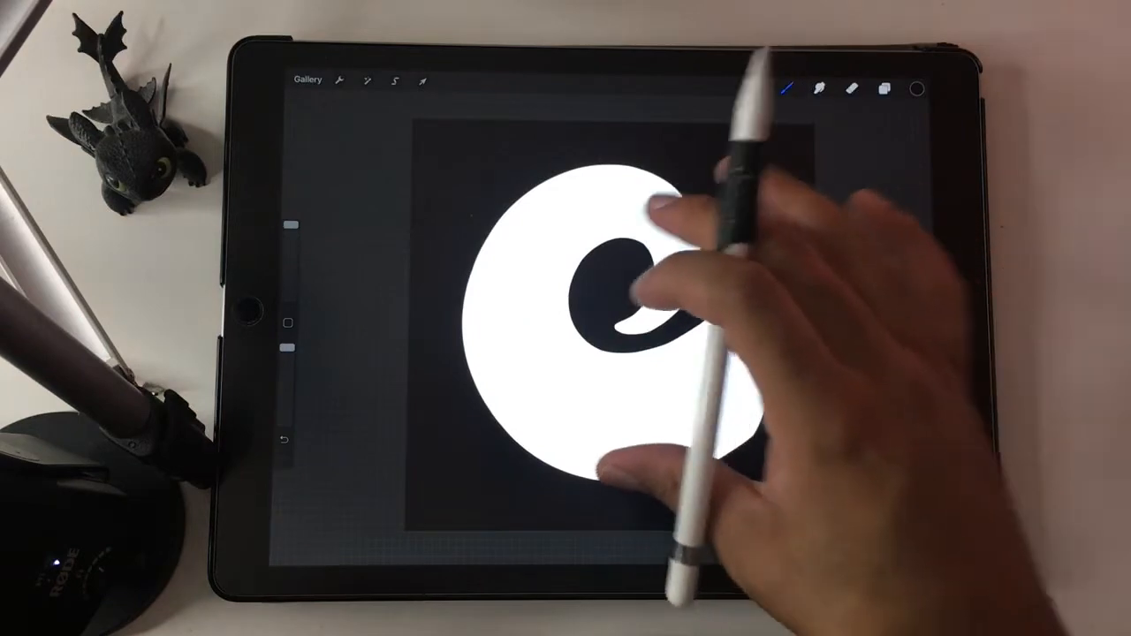
left_click(339, 80)
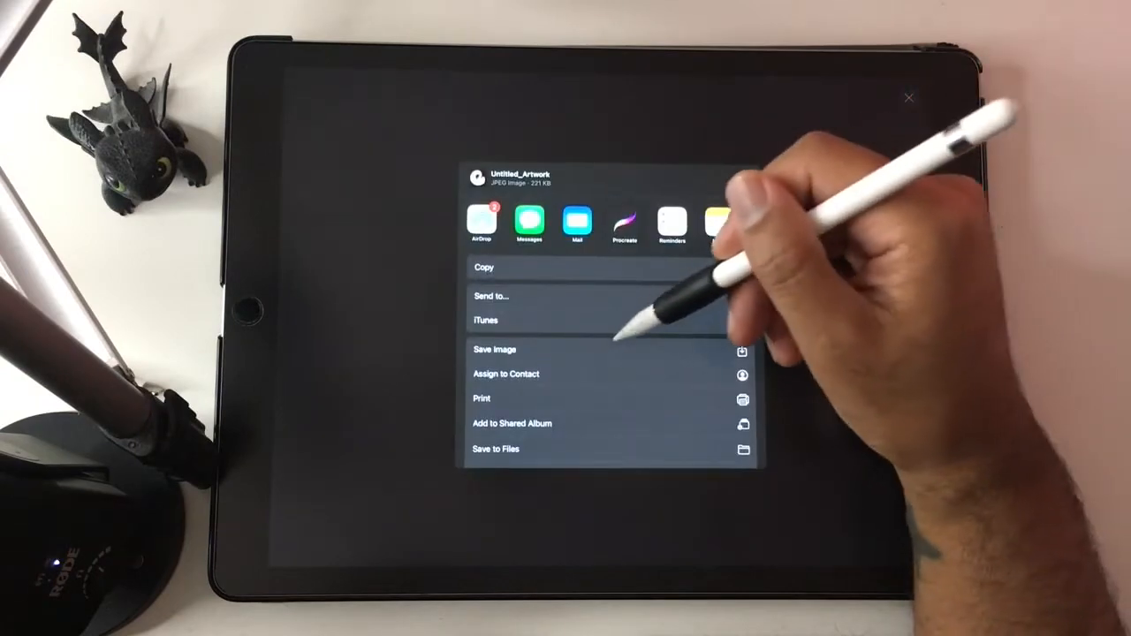
Save the white horn artwork as a JPEG image
left_click(495, 349)
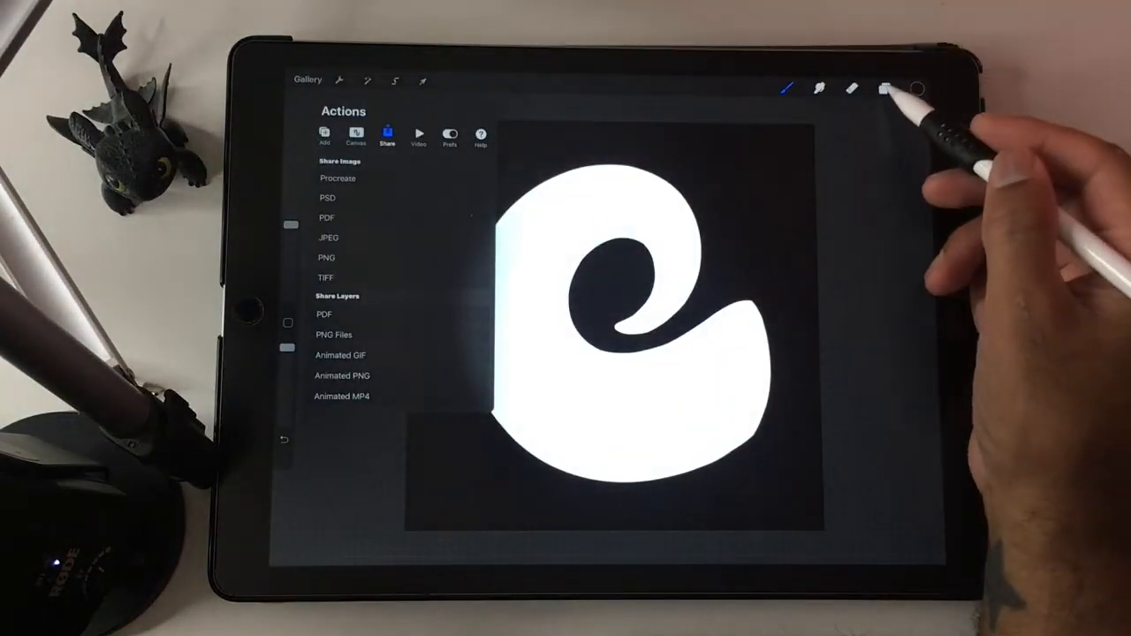
left_click(785, 87)
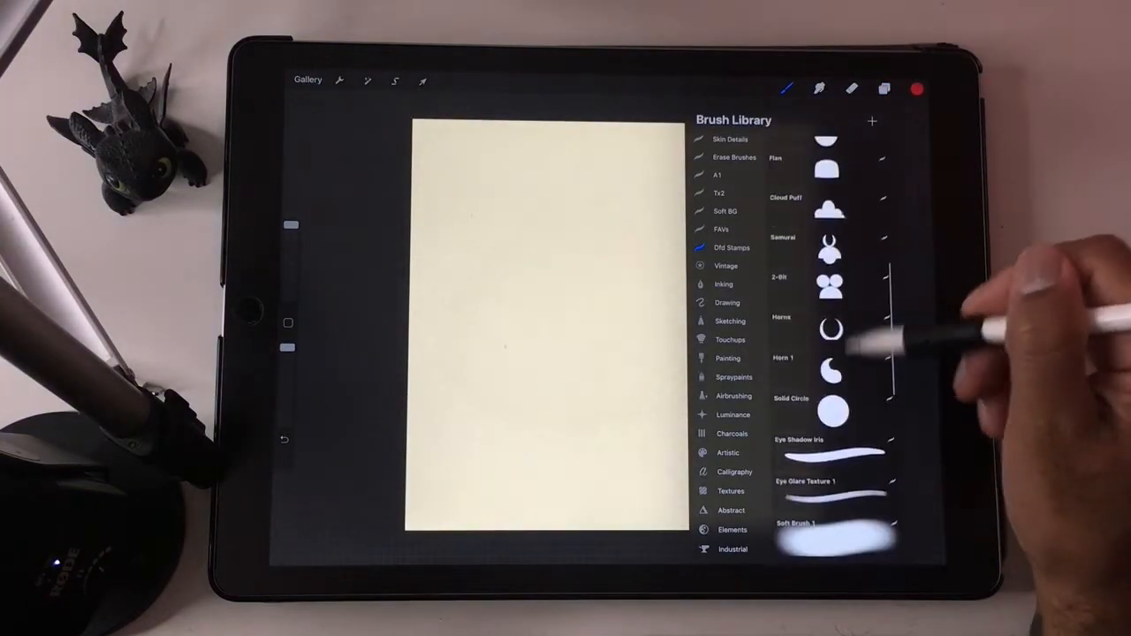
Pick Solid Circle 1 from Dfd Stamps and open its duplicate in Brush Studio
scroll("down", 3)
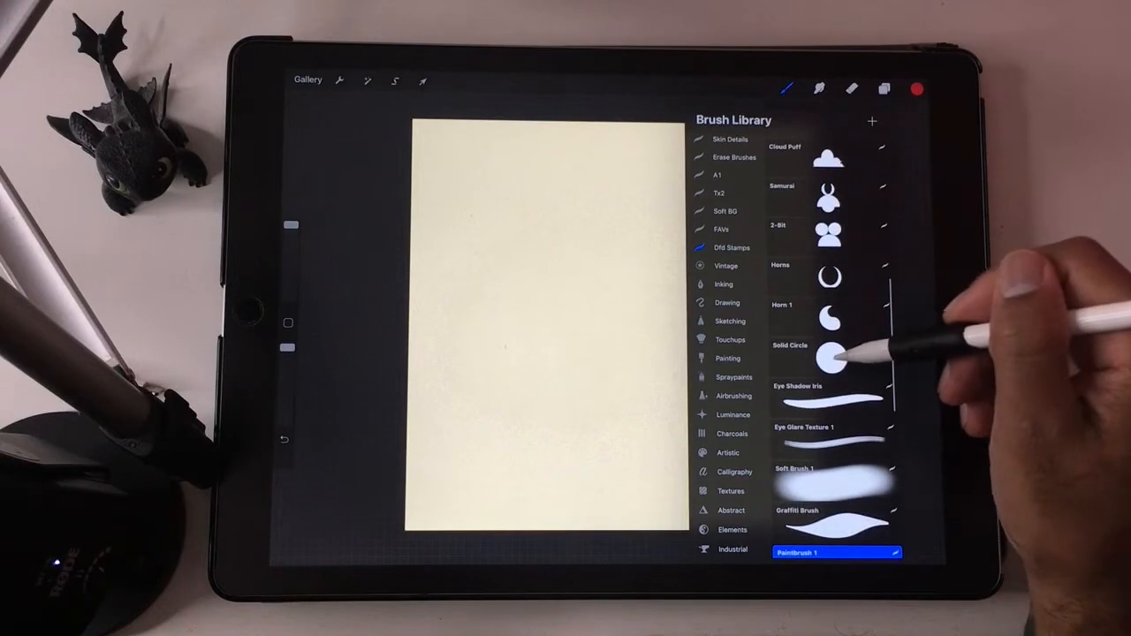
left_click(830, 358)
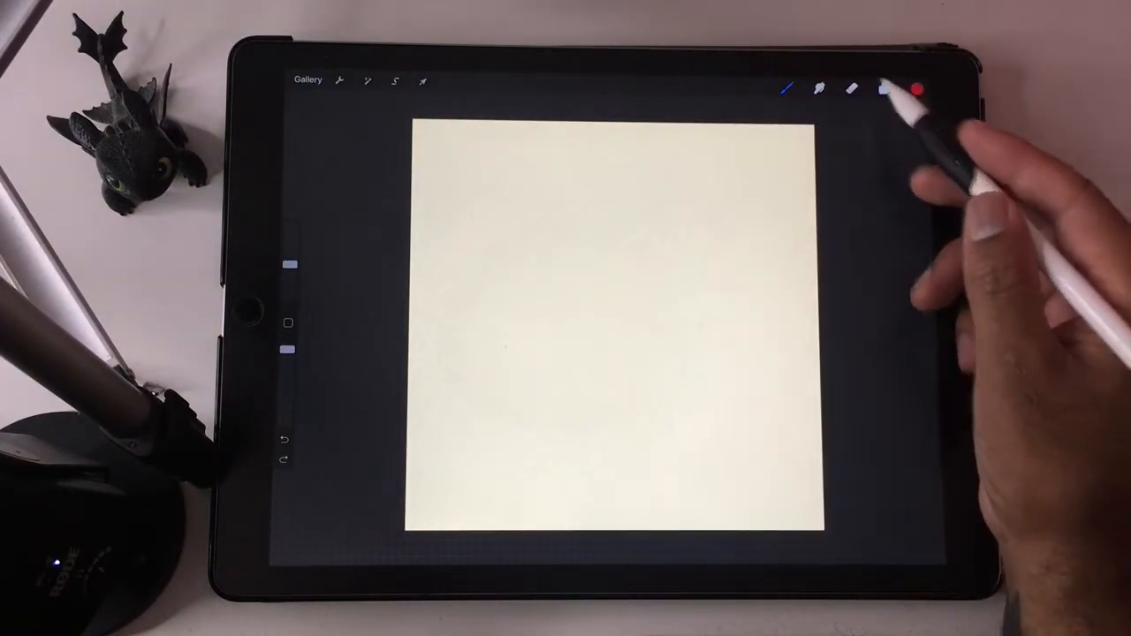
left_click(787, 88)
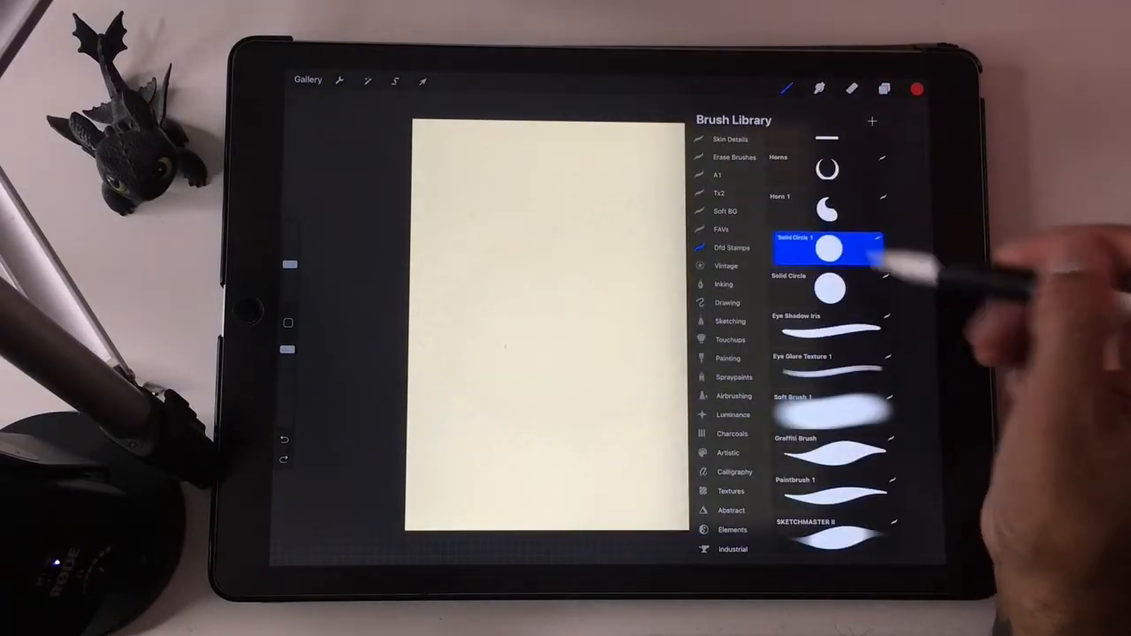
double_click(828, 251)
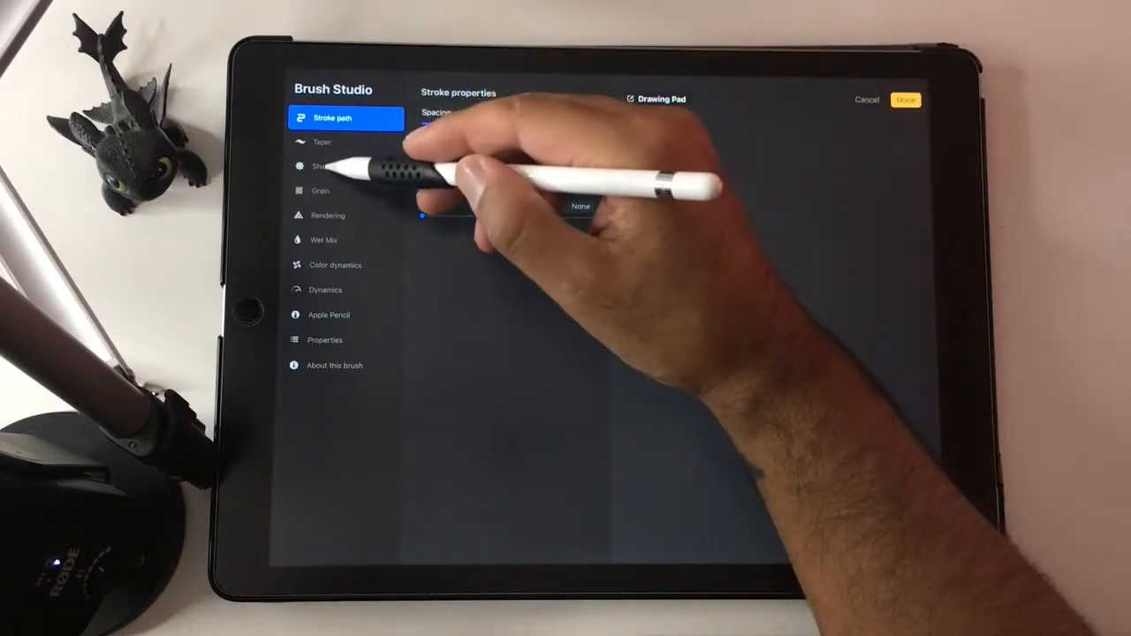
Replace the brush's circle shape with the imported horn image via Shape Editor
left_click(322, 166)
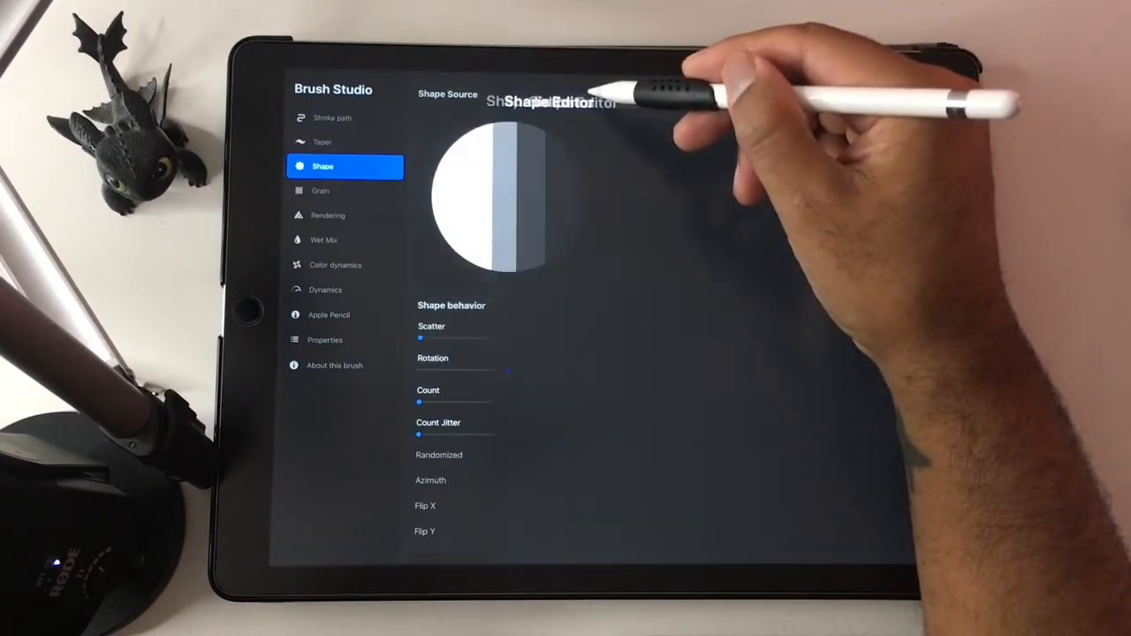
left_click(829, 106)
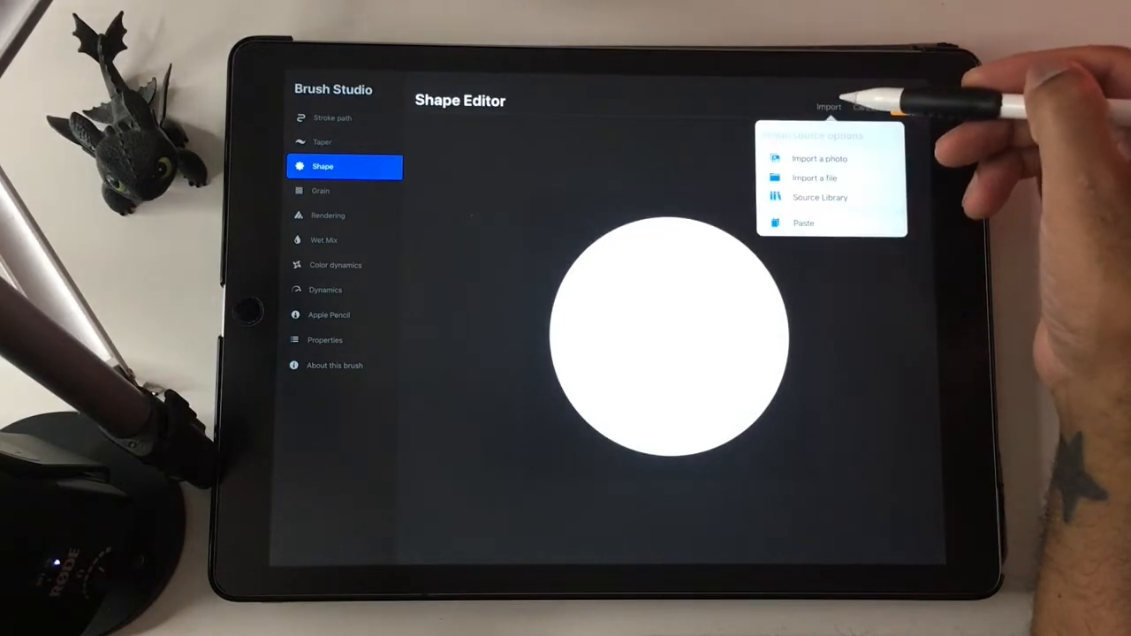
left_click(818, 158)
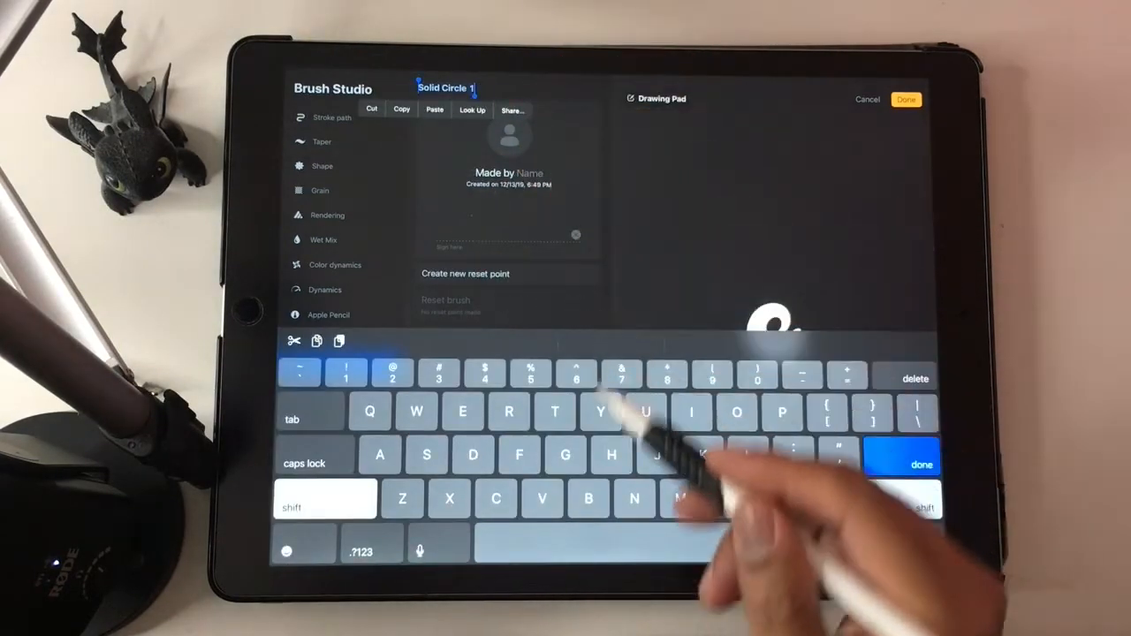
Rename the brush 'Horn 2', credit author Drugfreedave with a signature, and save
type("Hor")
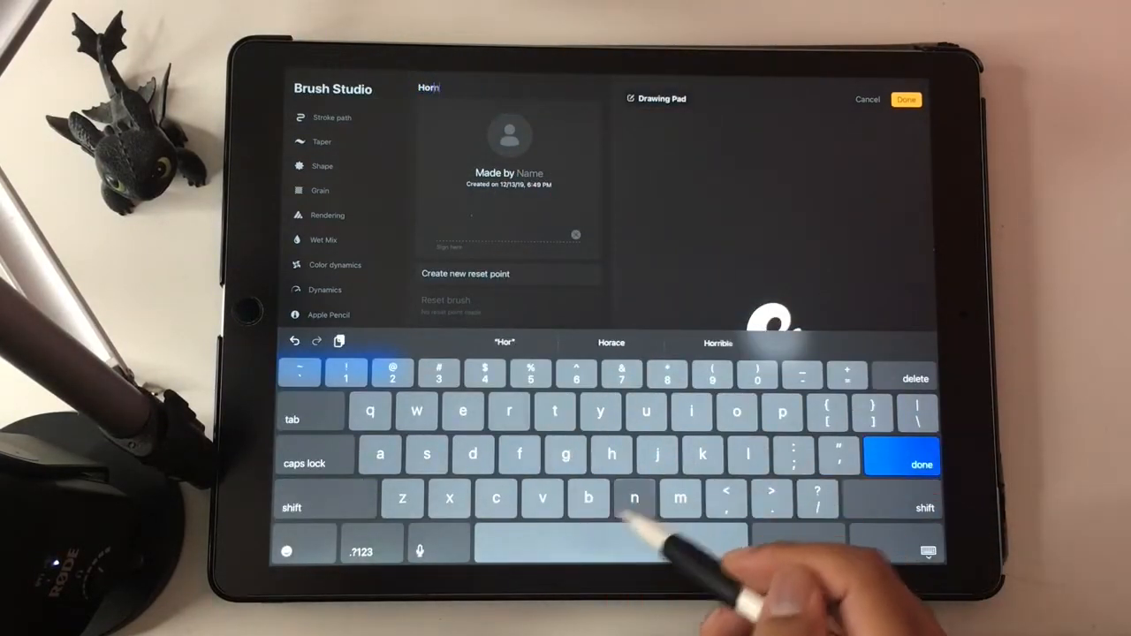
type("2")
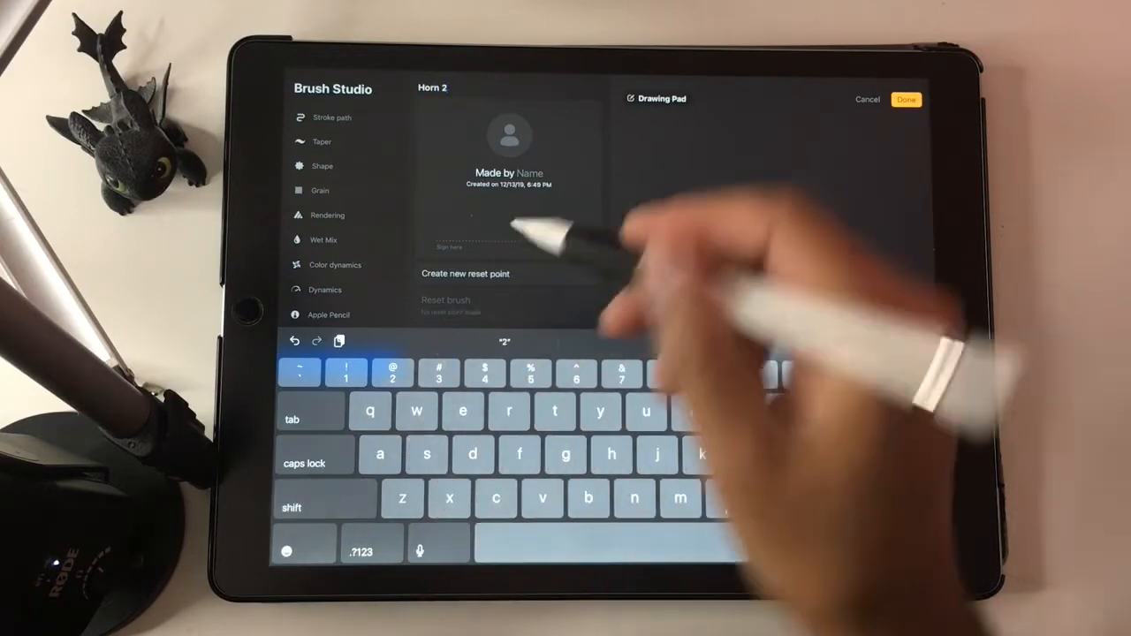
type("Drugfreedave")
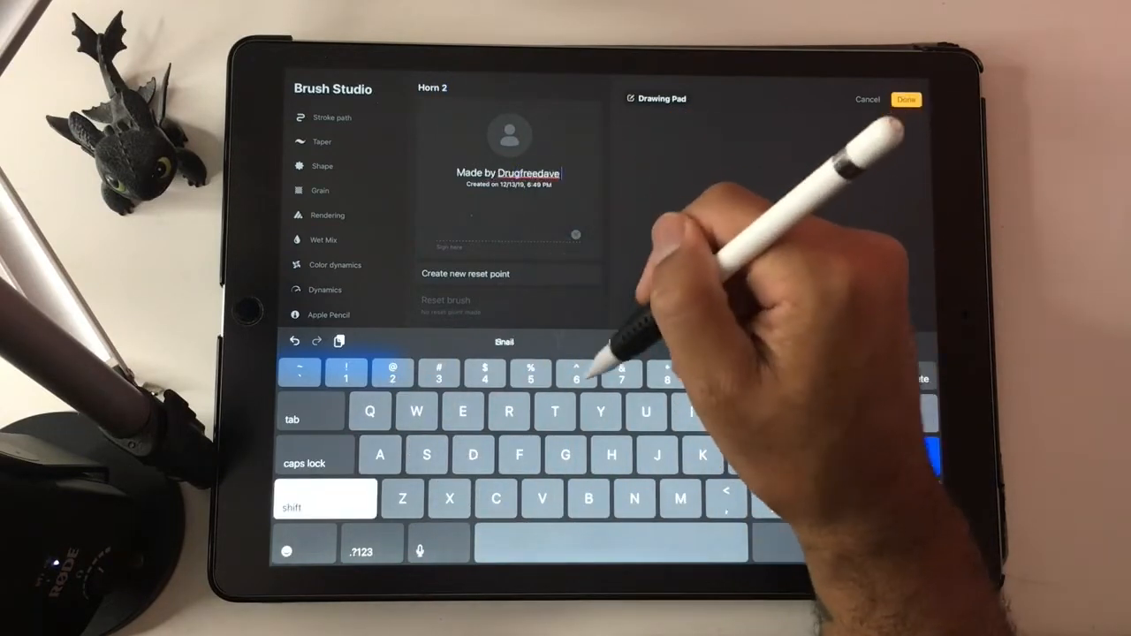
left_click_drag(459, 234, 547, 238)
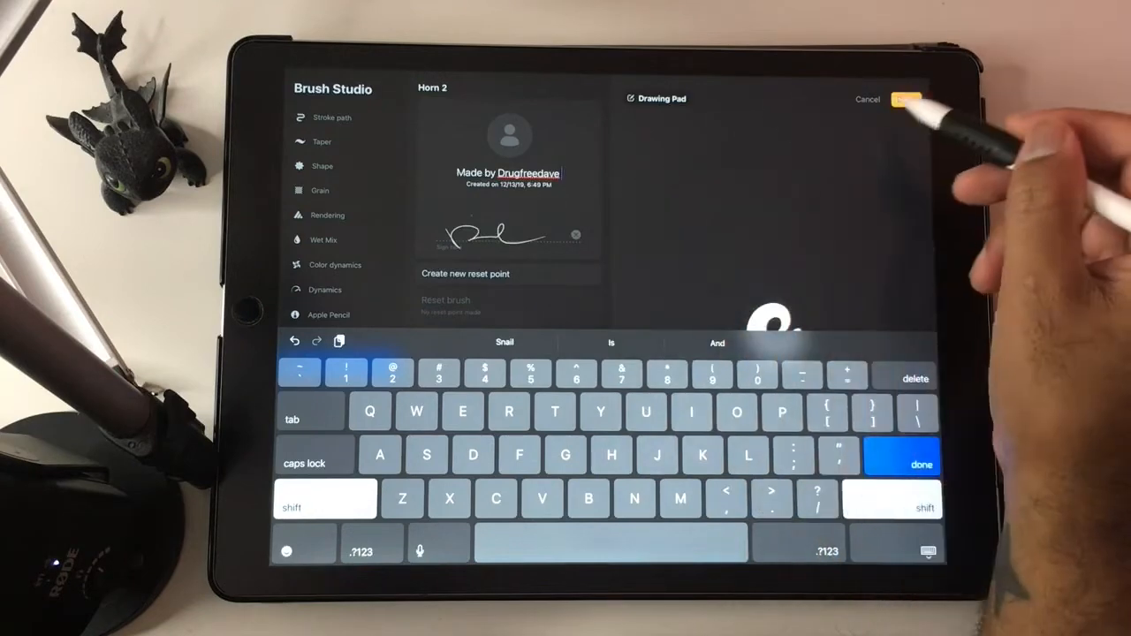
left_click(905, 98)
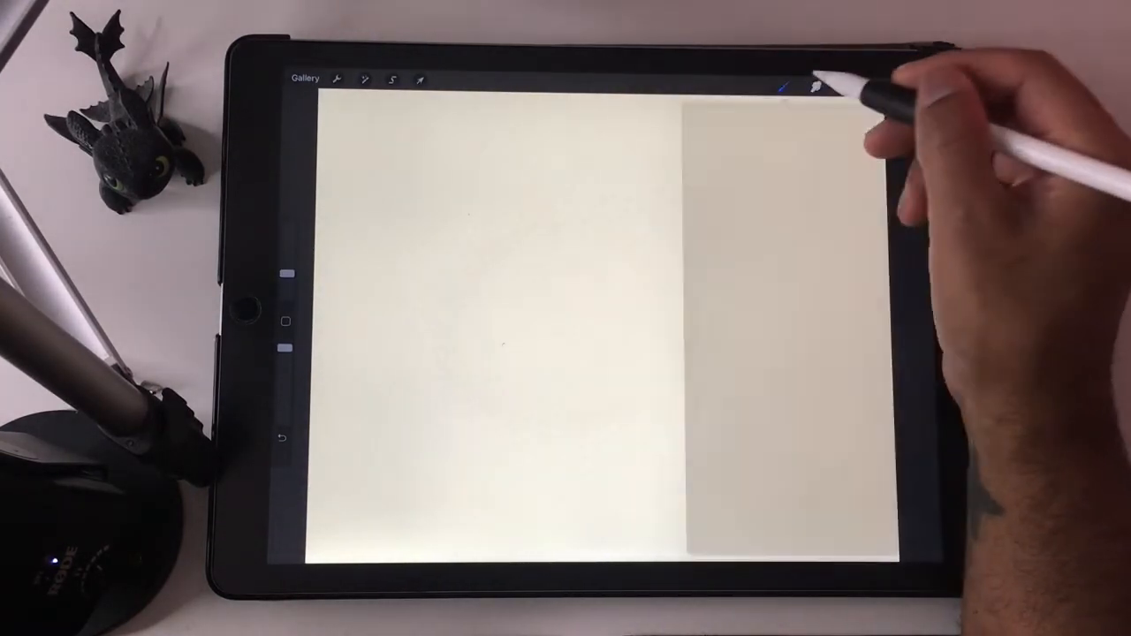
Select the Horn 2 brush from Dfd Stamps and test-stamp a red horn
left_click(781, 86)
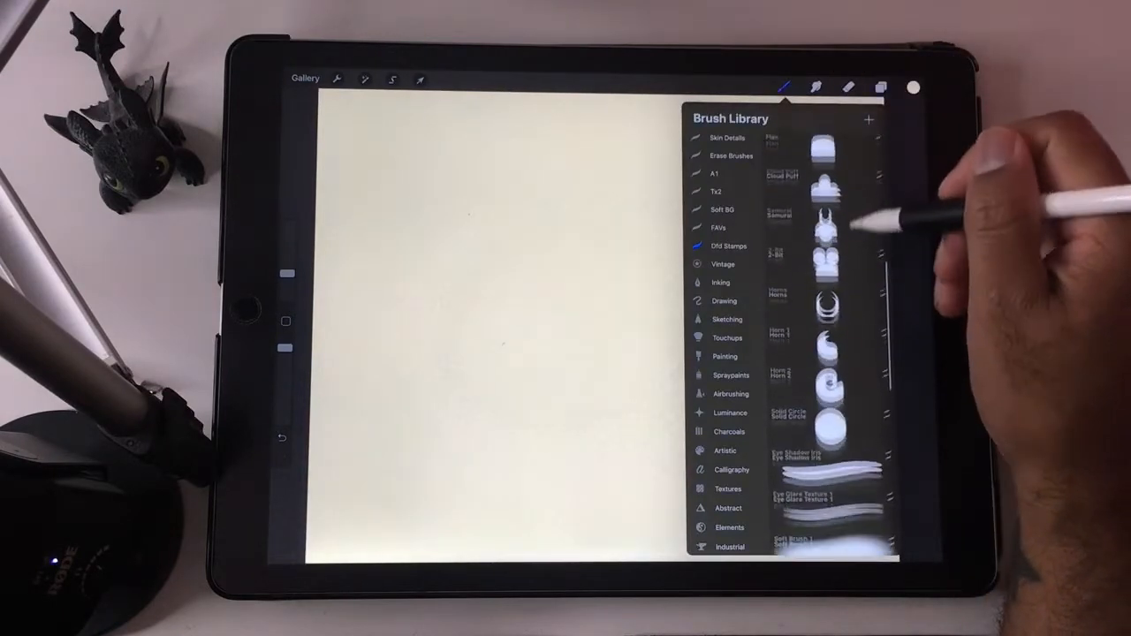
scroll("down", 3)
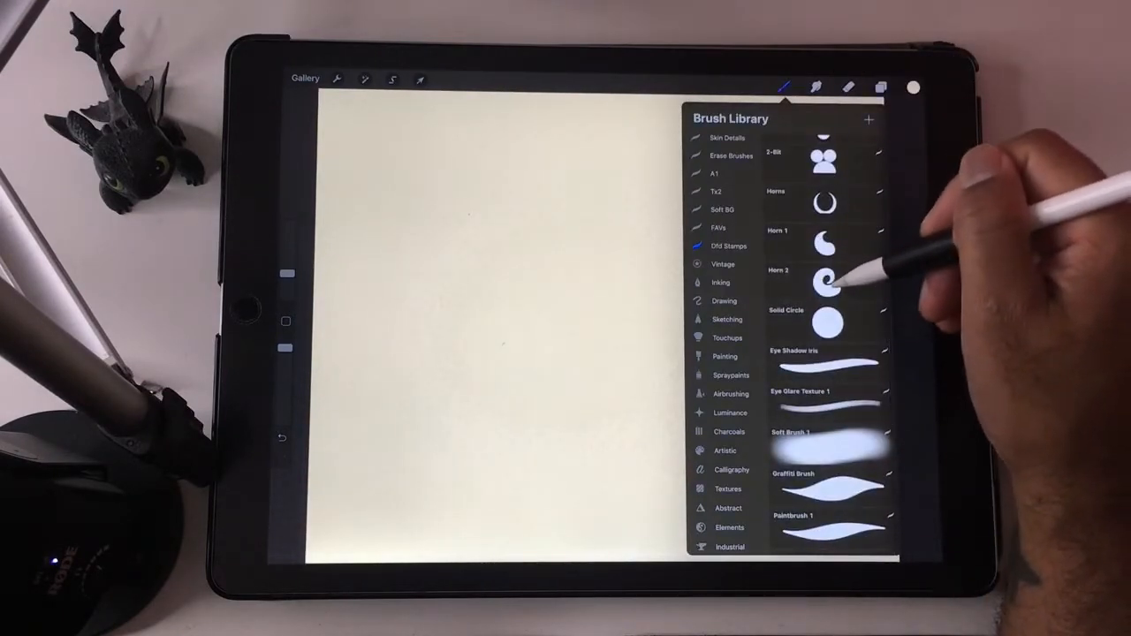
left_click(826, 281)
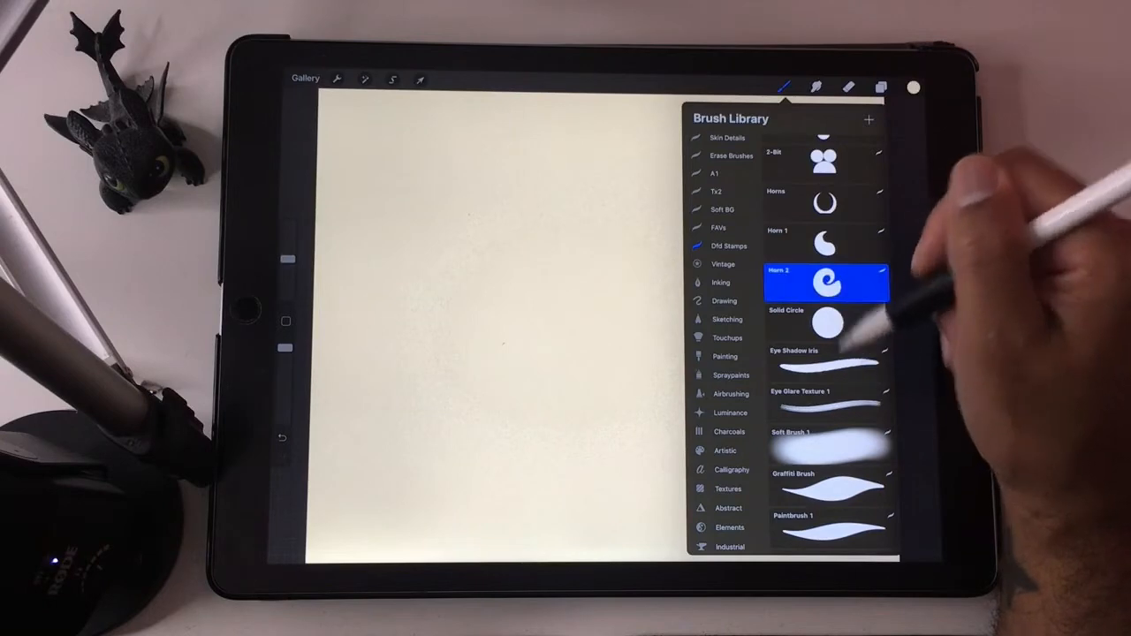
left_click(914, 88)
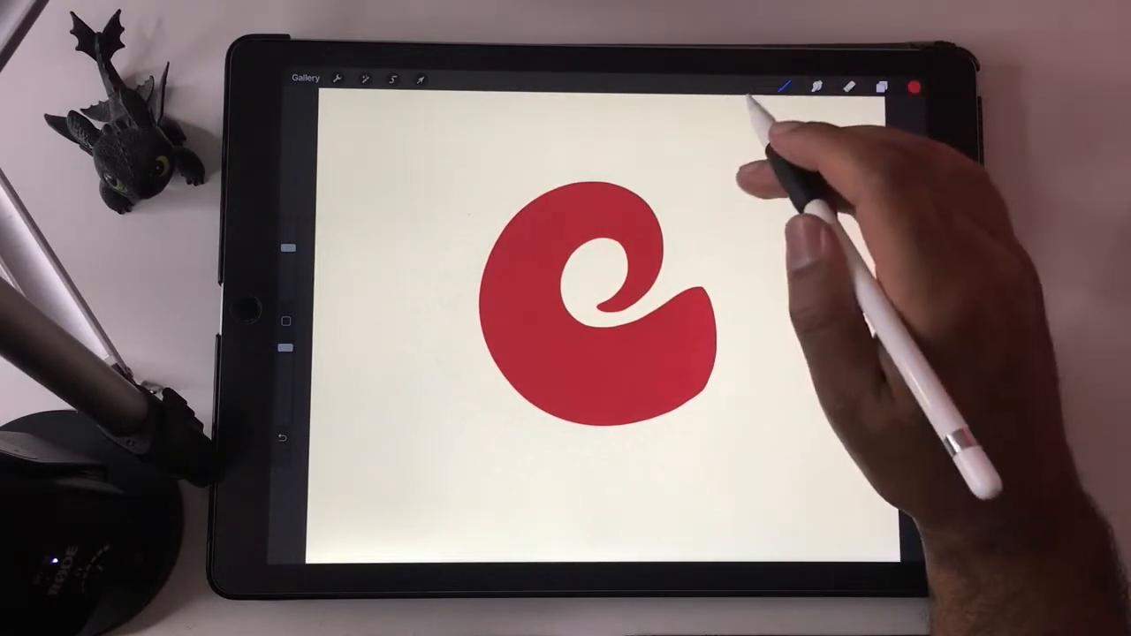
left_click(783, 85)
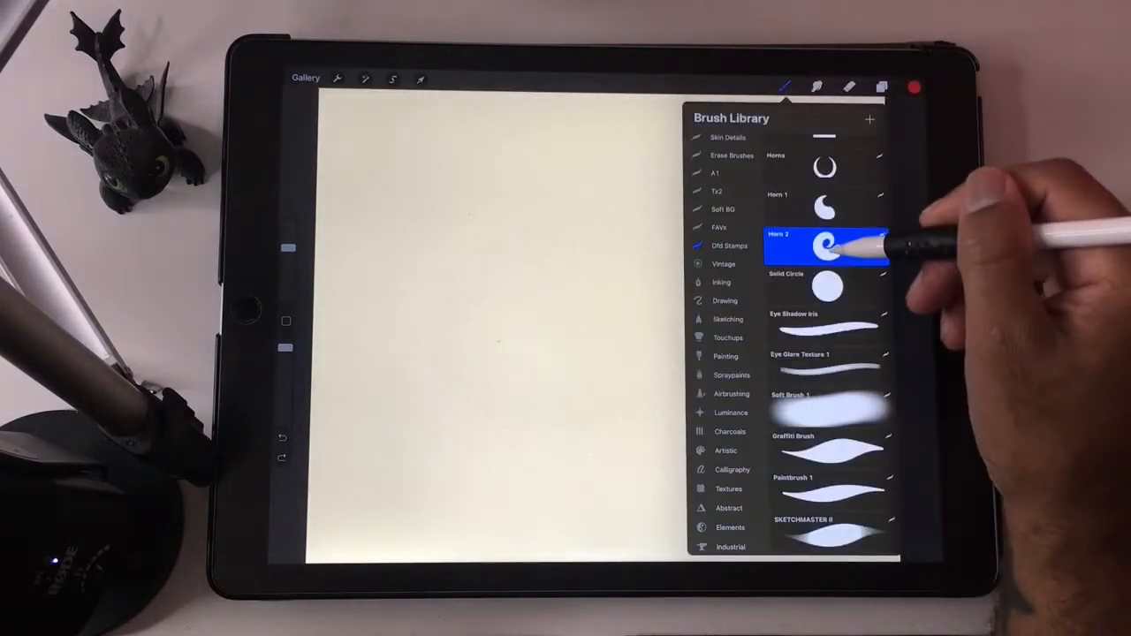
Turn off Orient to screen for the Horn 2 brush, save it, and stamp a red horn
left_click(826, 246)
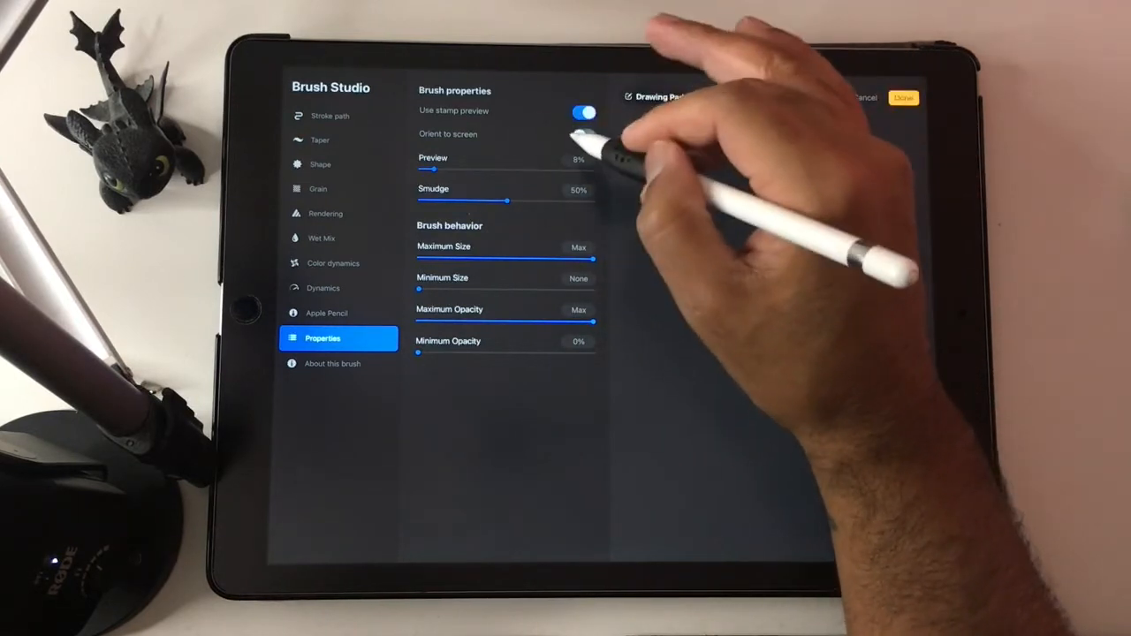
left_click(582, 135)
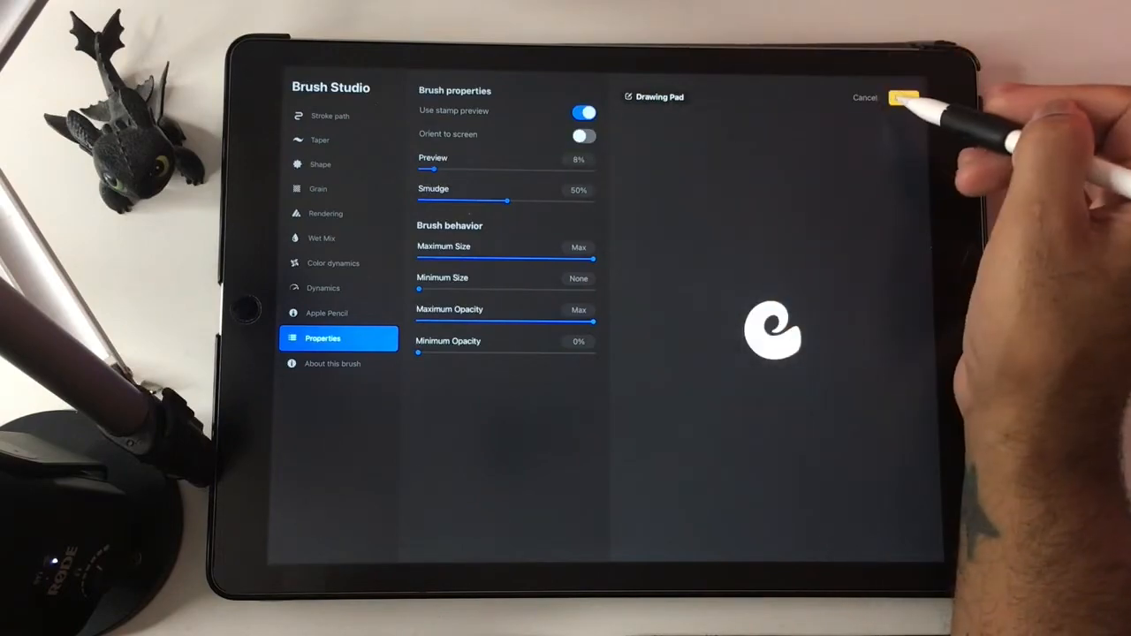
left_click(903, 98)
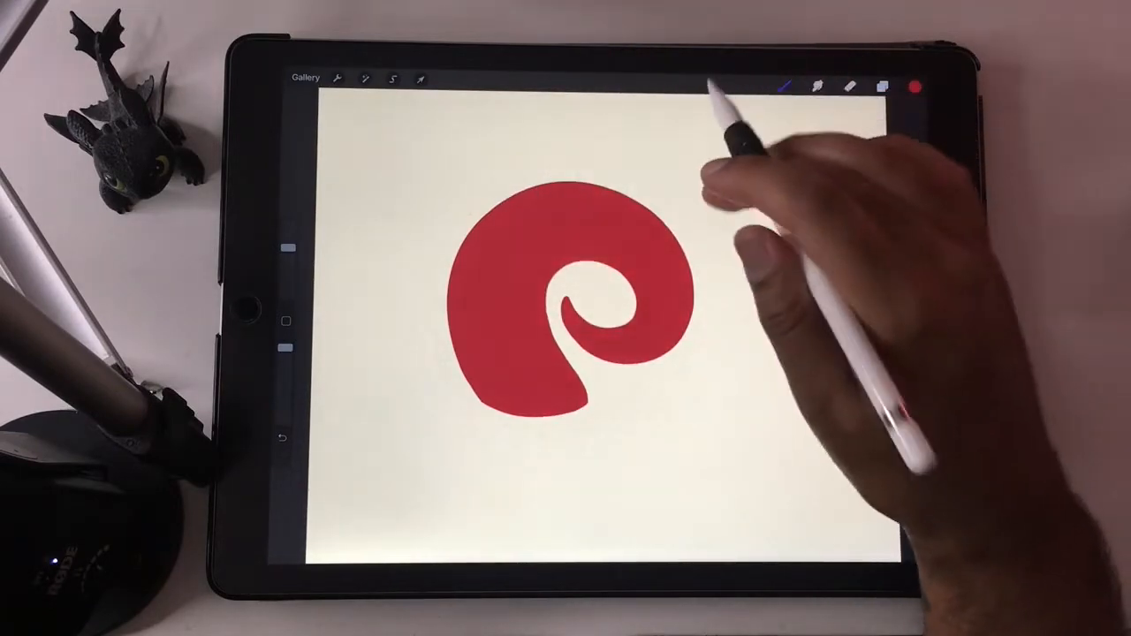
Review the Horn 2 brush settings from the Brush Library, then clear the test stamp
left_click(784, 85)
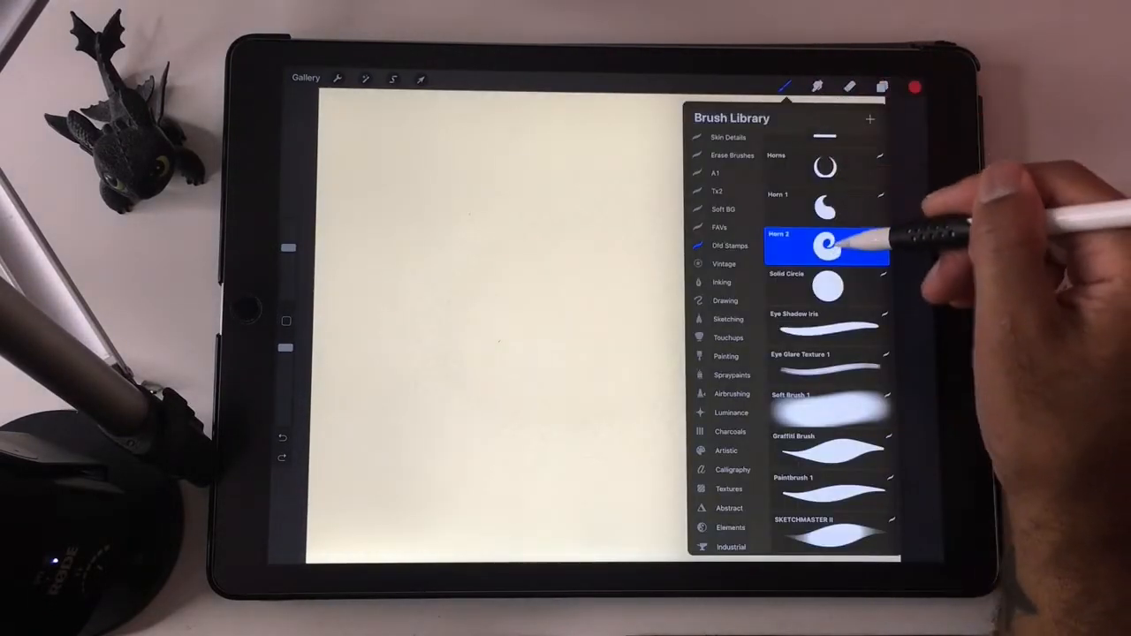
double_click(826, 243)
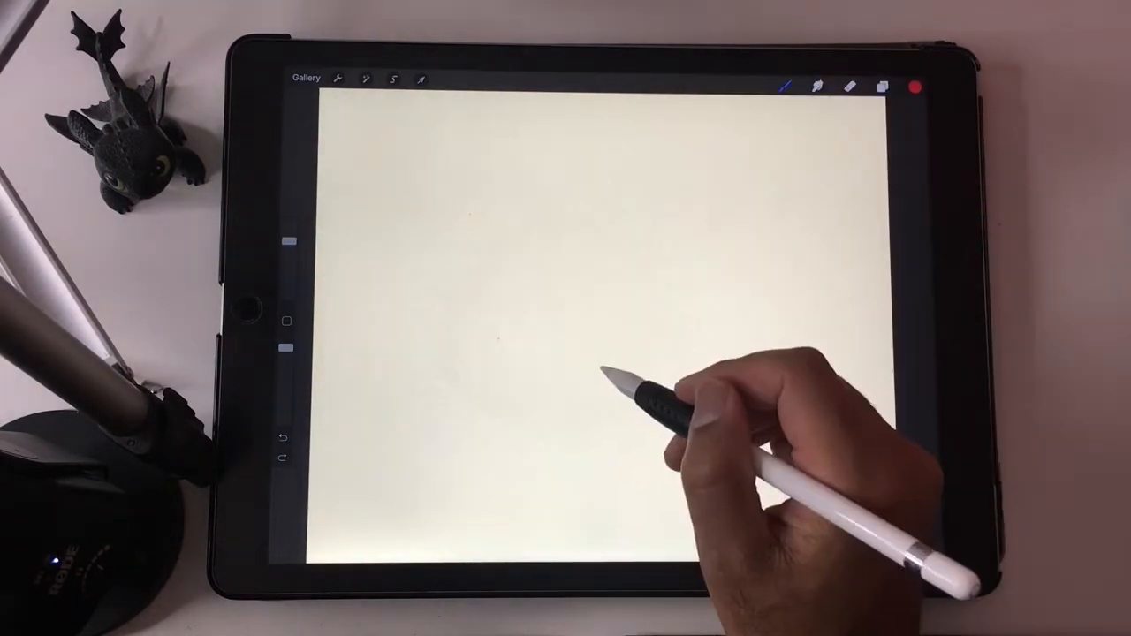
Duplicate the pink eye cutout layer and move the copy to the right
left_click(881, 86)
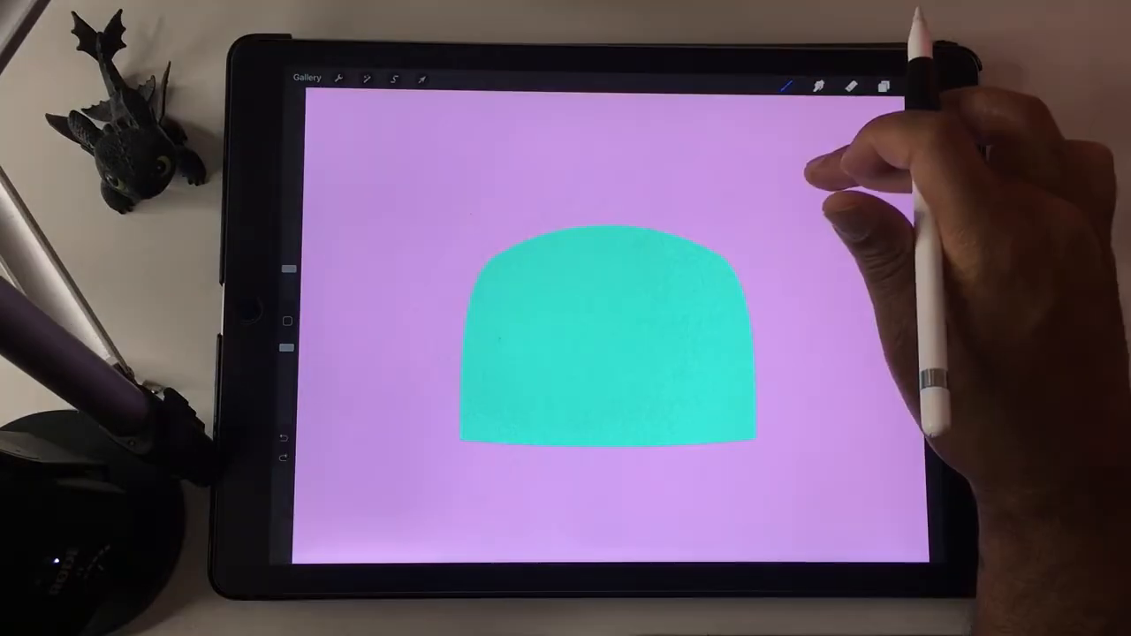
left_click(883, 86)
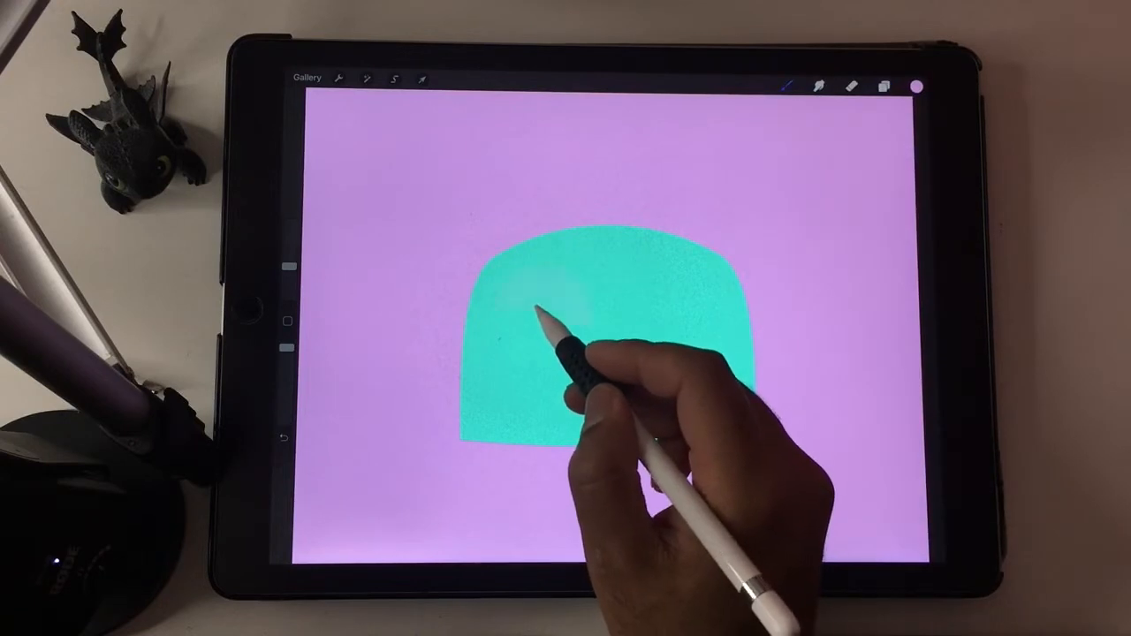
left_click(883, 86)
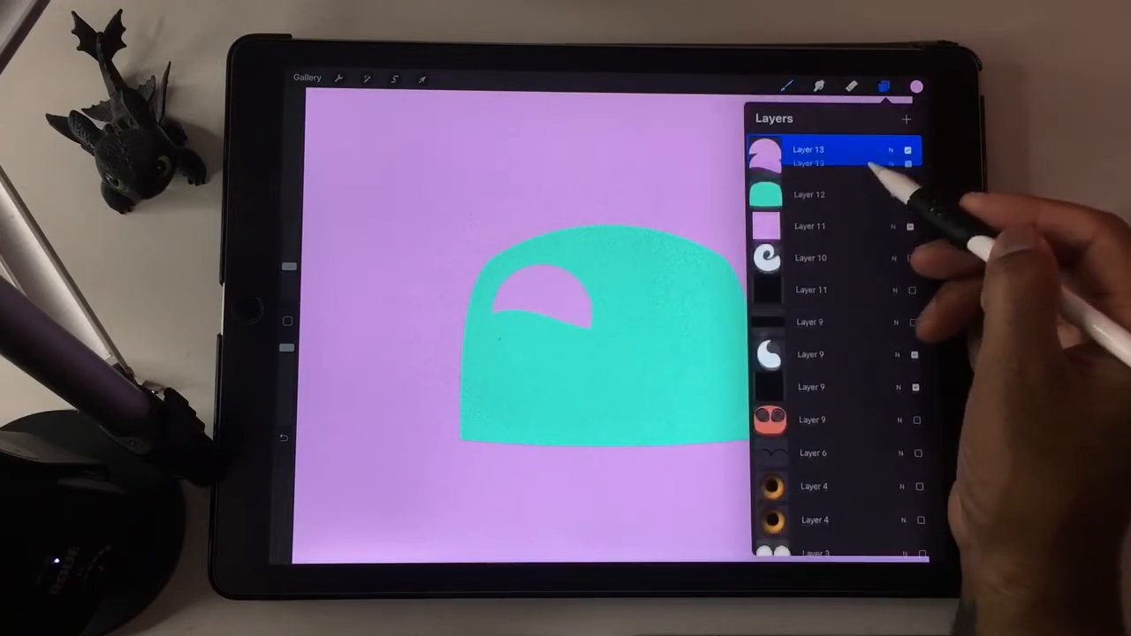
left_click(422, 78)
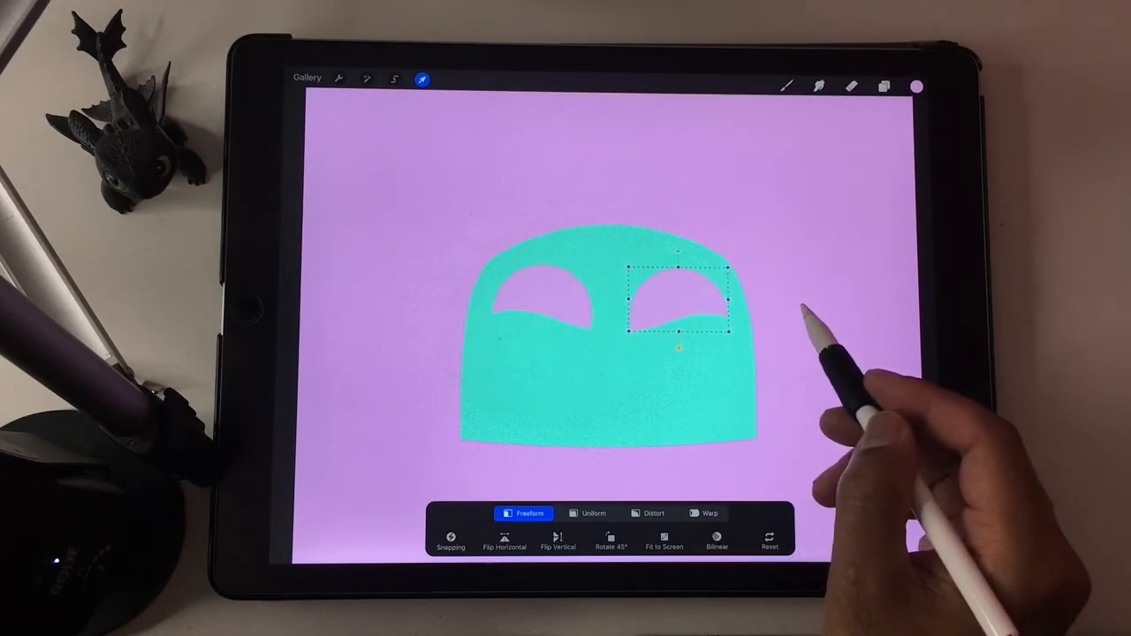
Add a new layer and stamp a small pink smile from Old Stamps
left_click(882, 86)
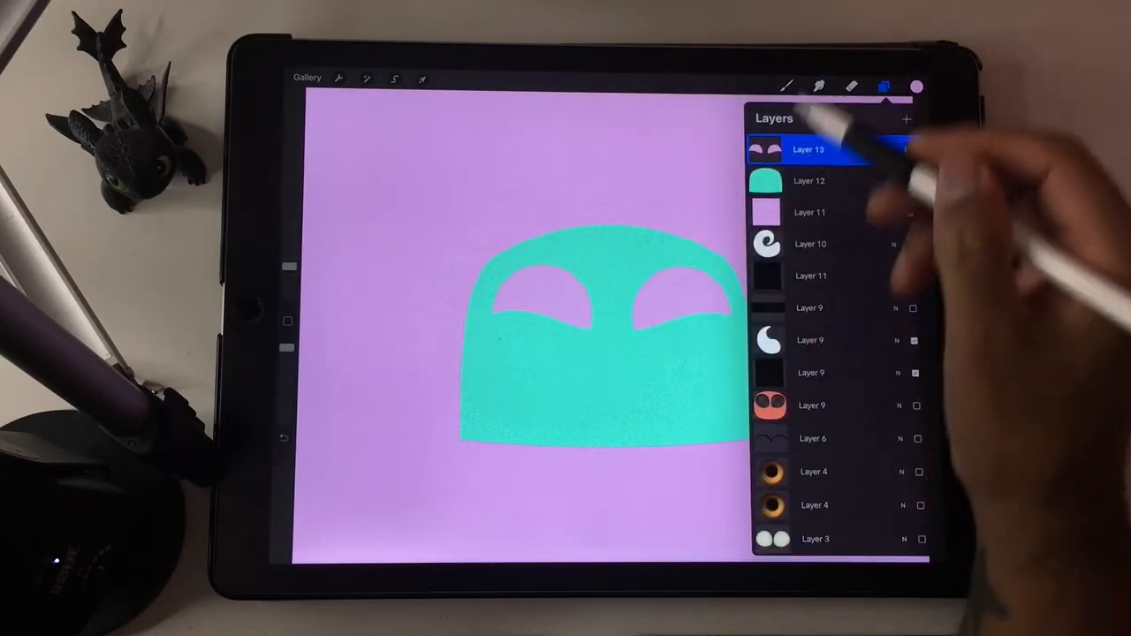
left_click(906, 117)
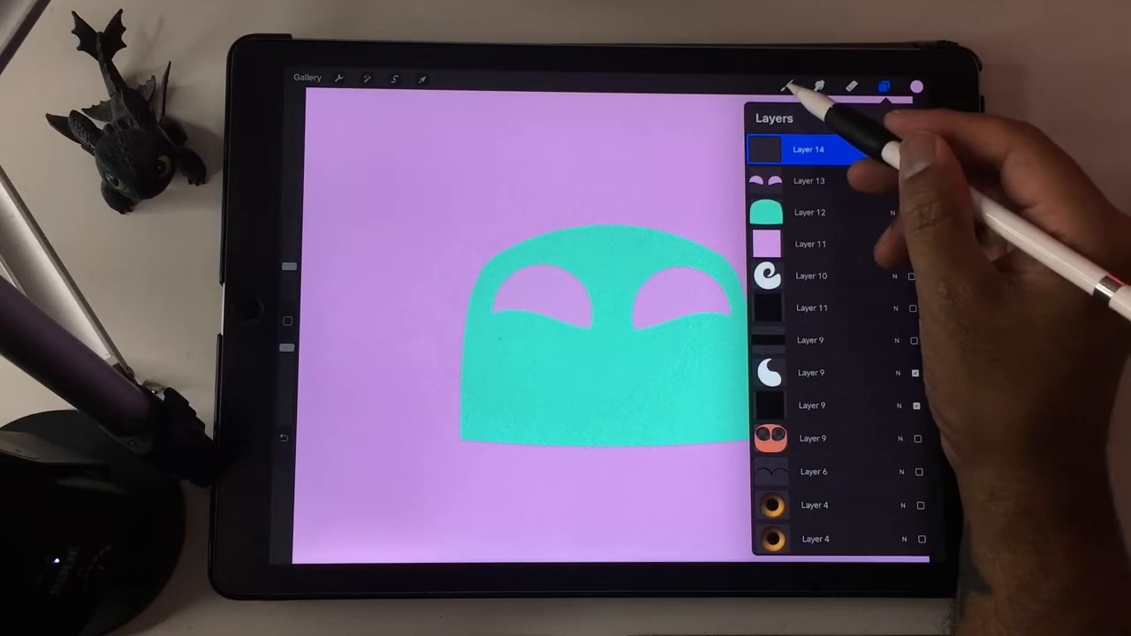
left_click(787, 85)
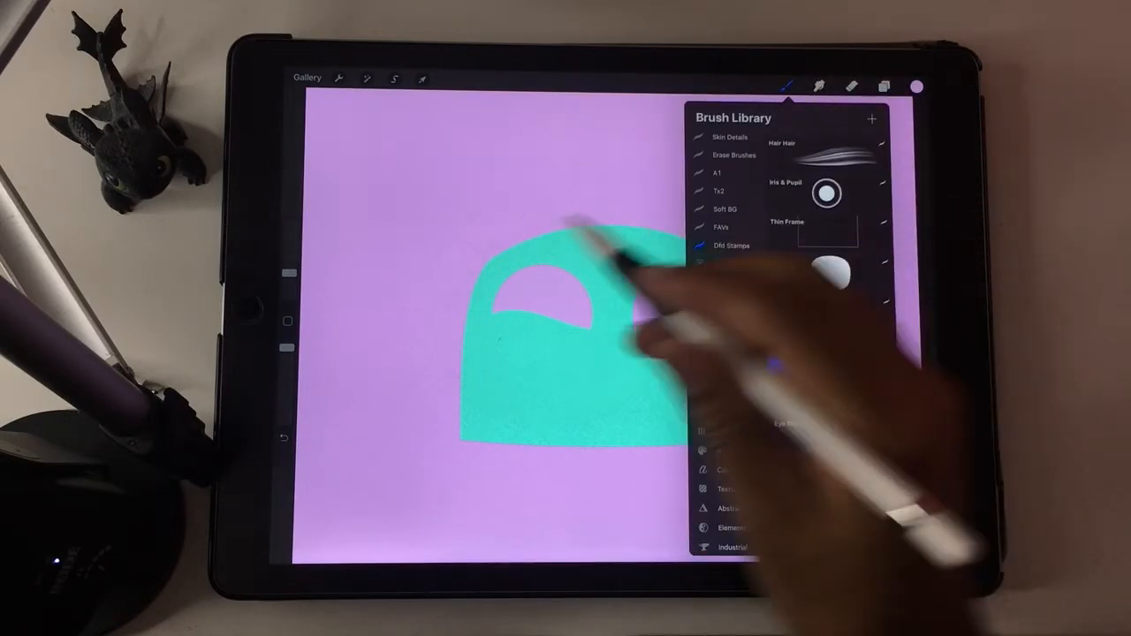
left_click(422, 79)
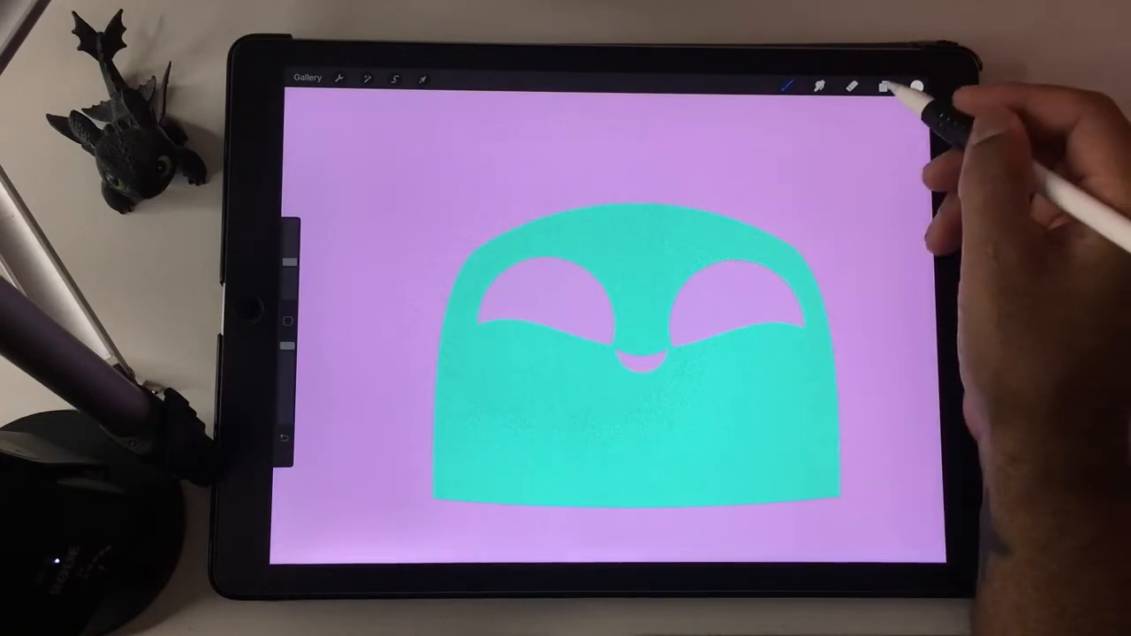
Recolour the eyes white with dark blue pupils and the smile red using Hue, Saturation, Brightness
left_click(885, 86)
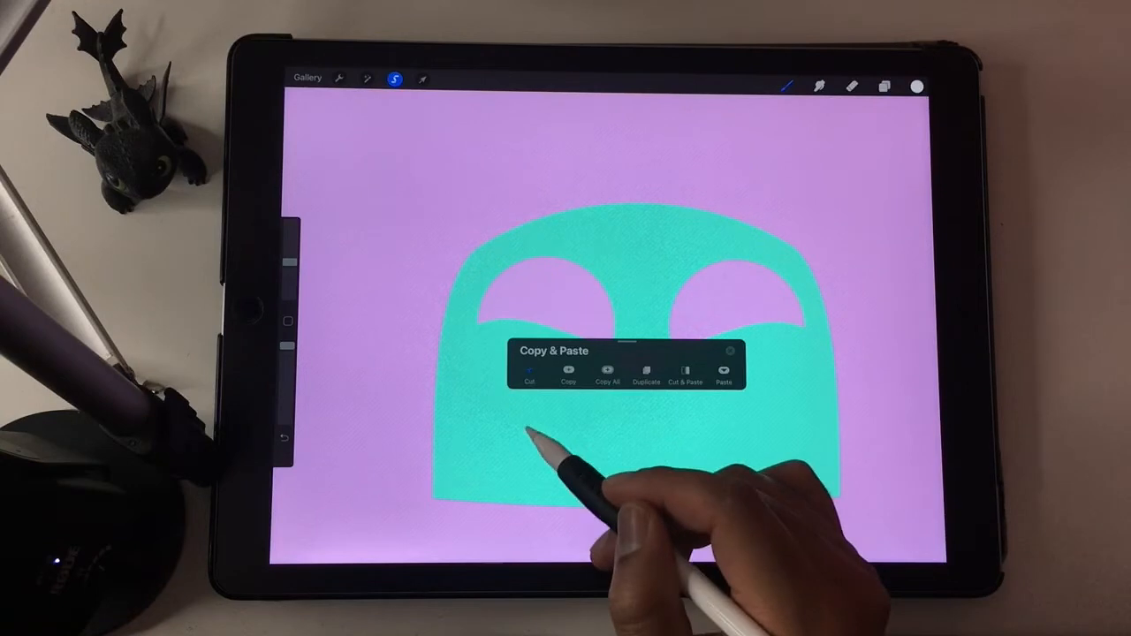
left_click(884, 86)
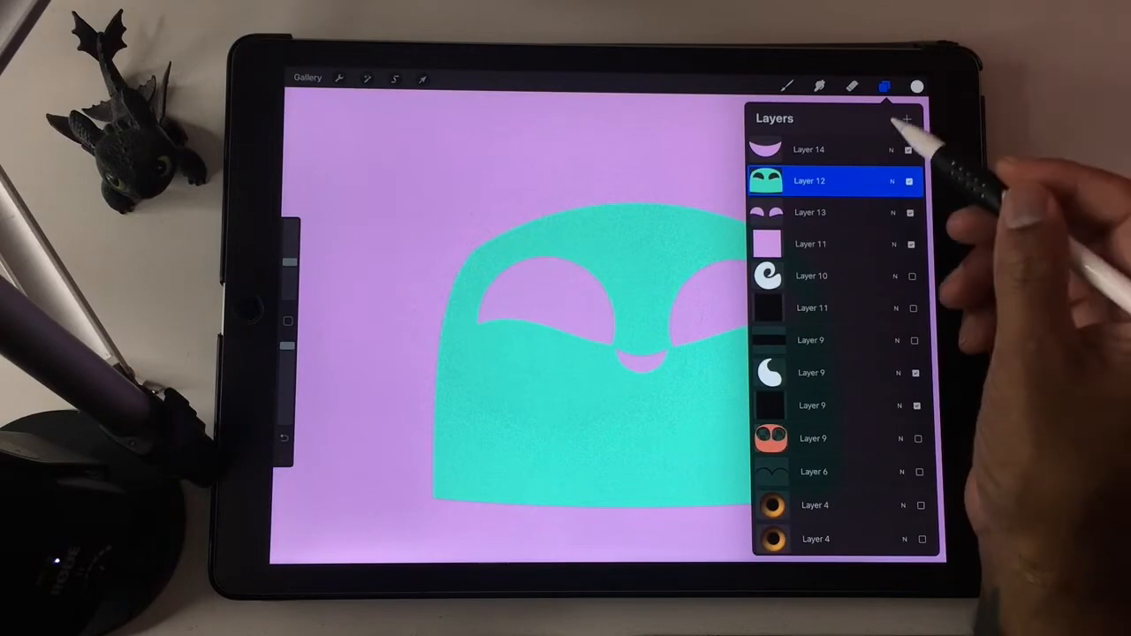
left_click(367, 78)
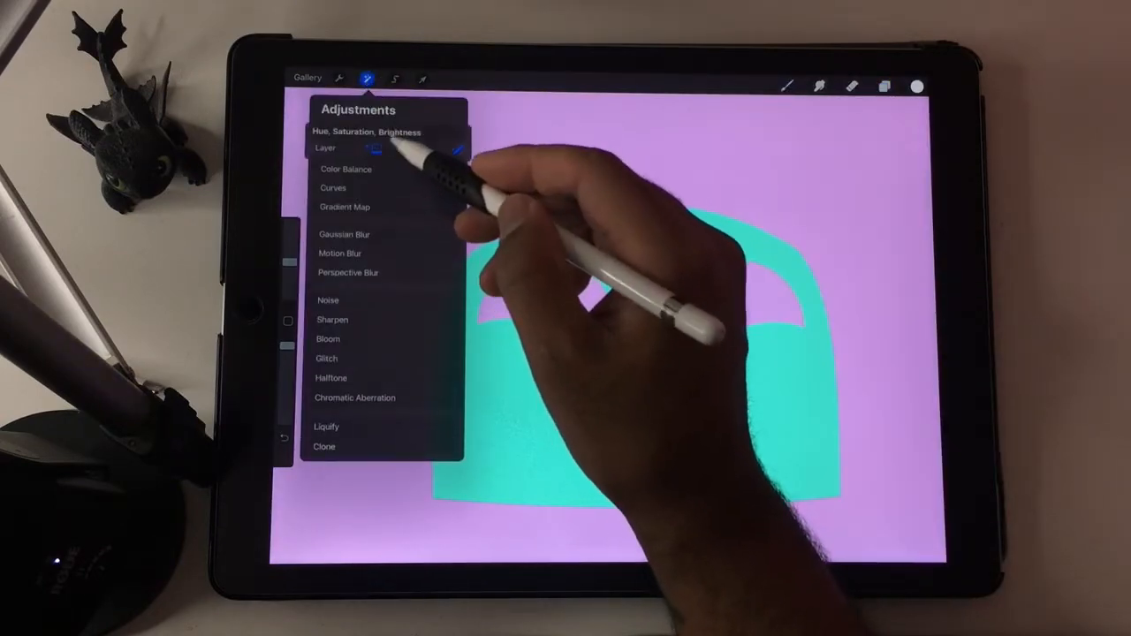
left_click(368, 132)
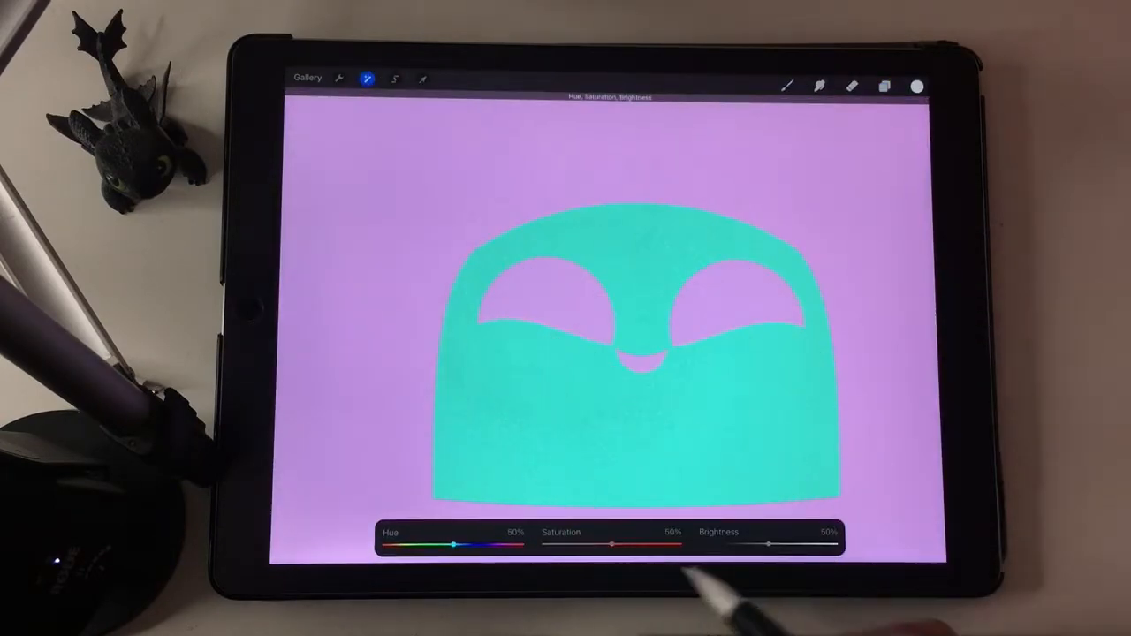
left_click(422, 78)
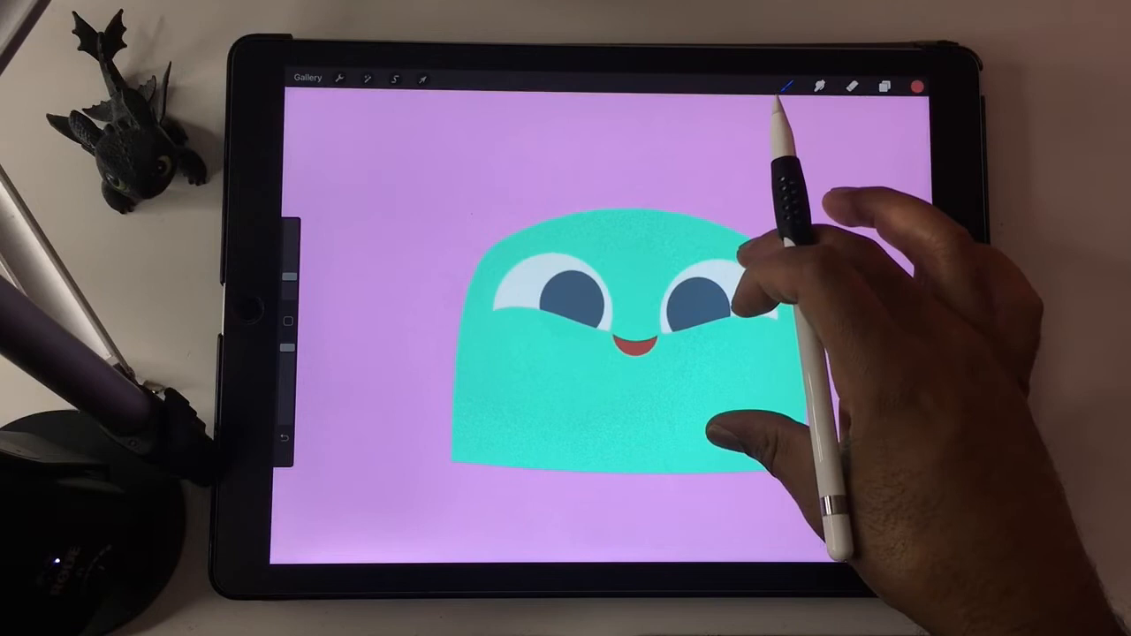
Add a new layer and stamp a white horn with the saved Horn brush
left_click(884, 86)
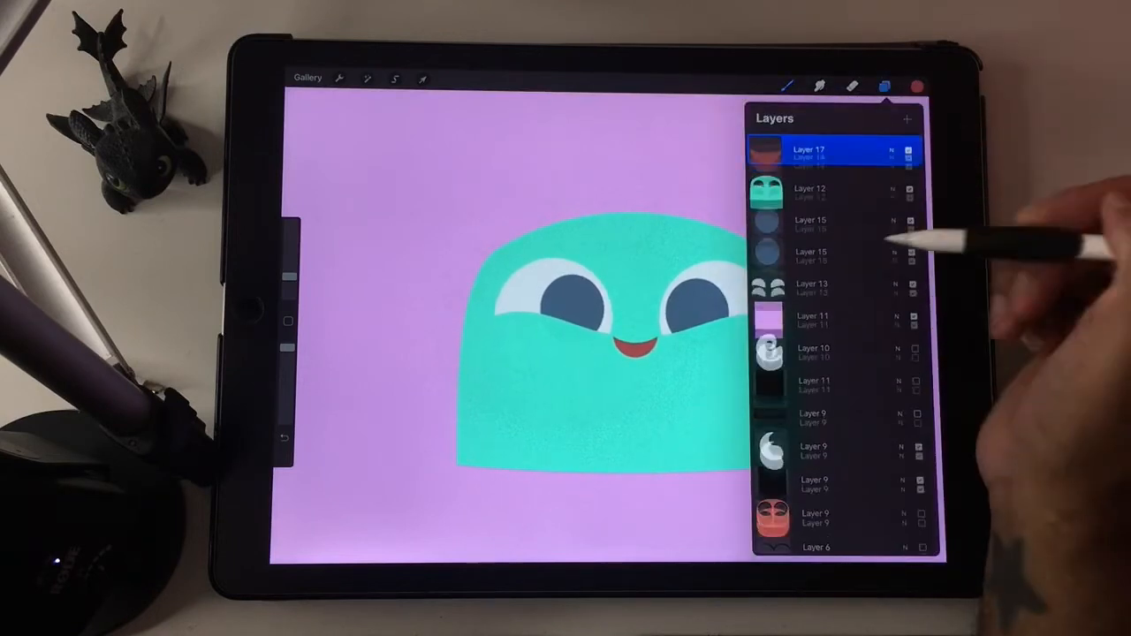
left_click(784, 86)
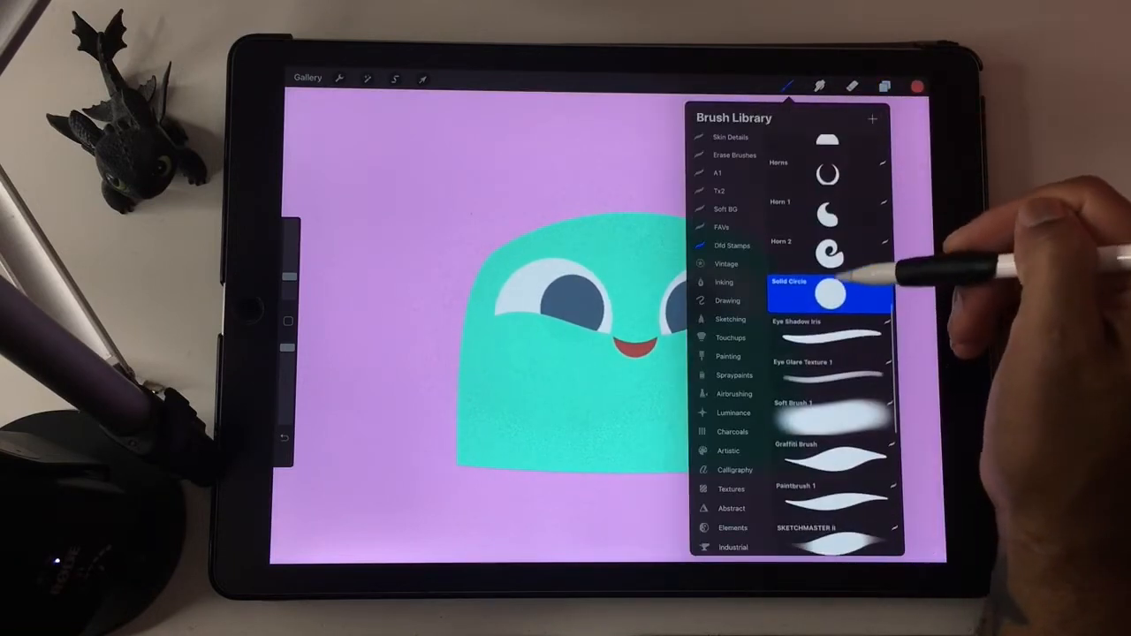
left_click(916, 86)
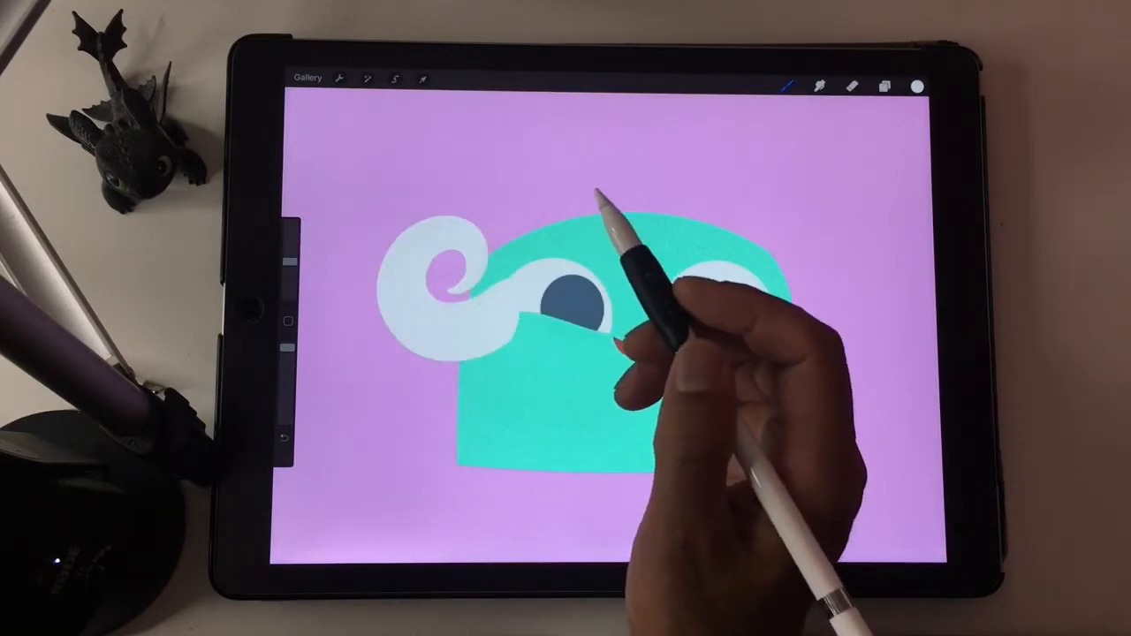
Move the horn layer beneath the head and resize it at the upper left
left_click(885, 86)
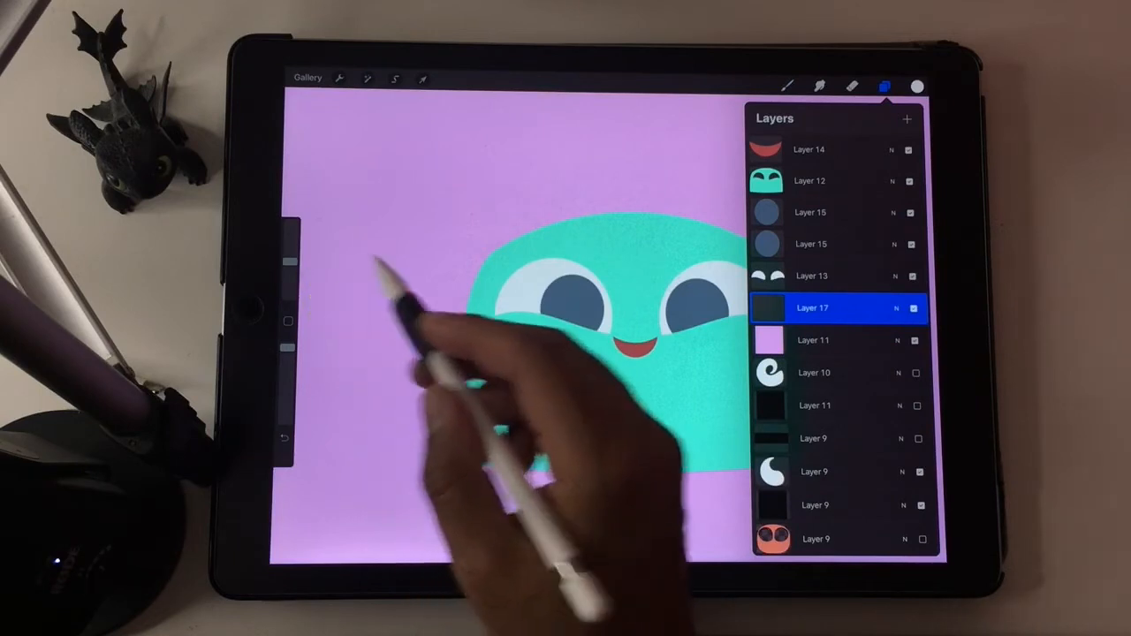
left_click(884, 86)
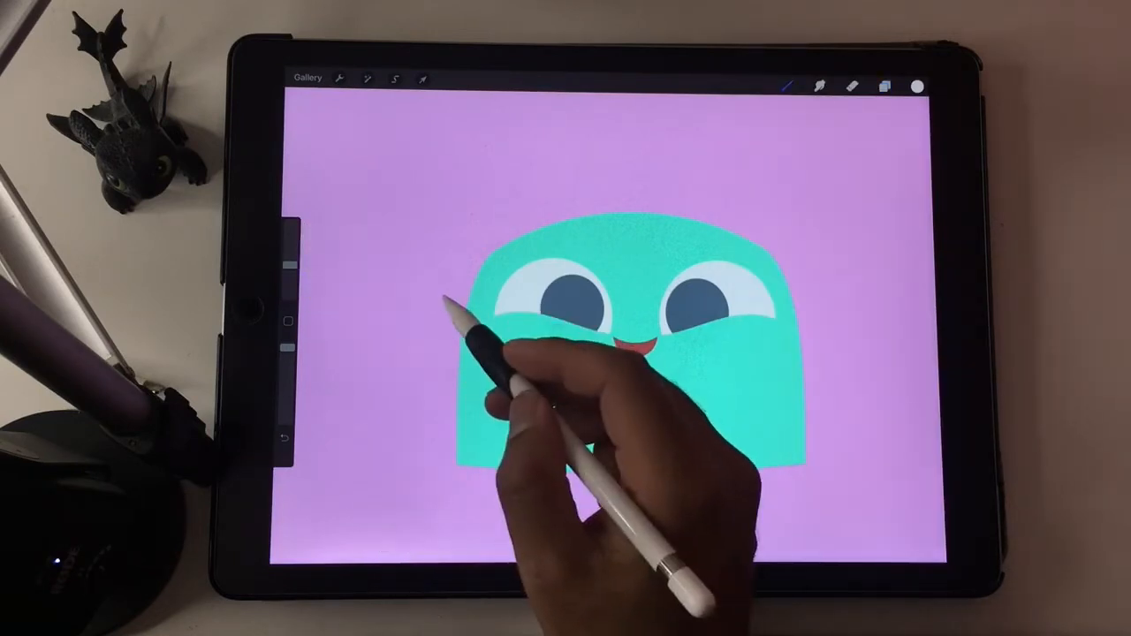
left_click(422, 79)
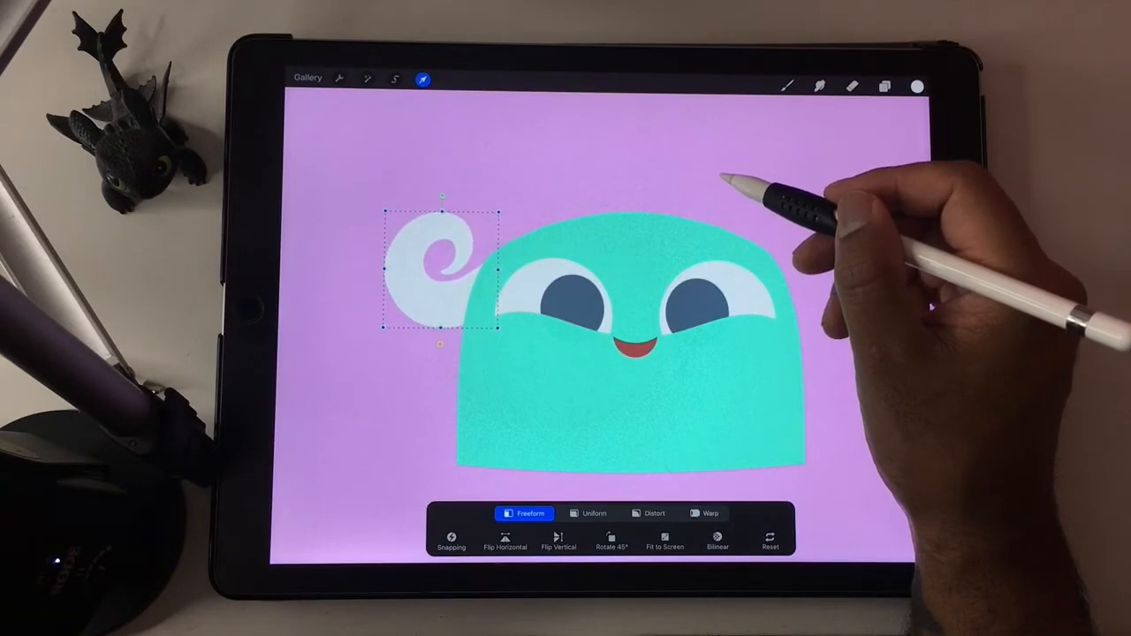
Duplicate the horn layer, flip the copy horizontally to the right, and reorder layers
left_click(884, 86)
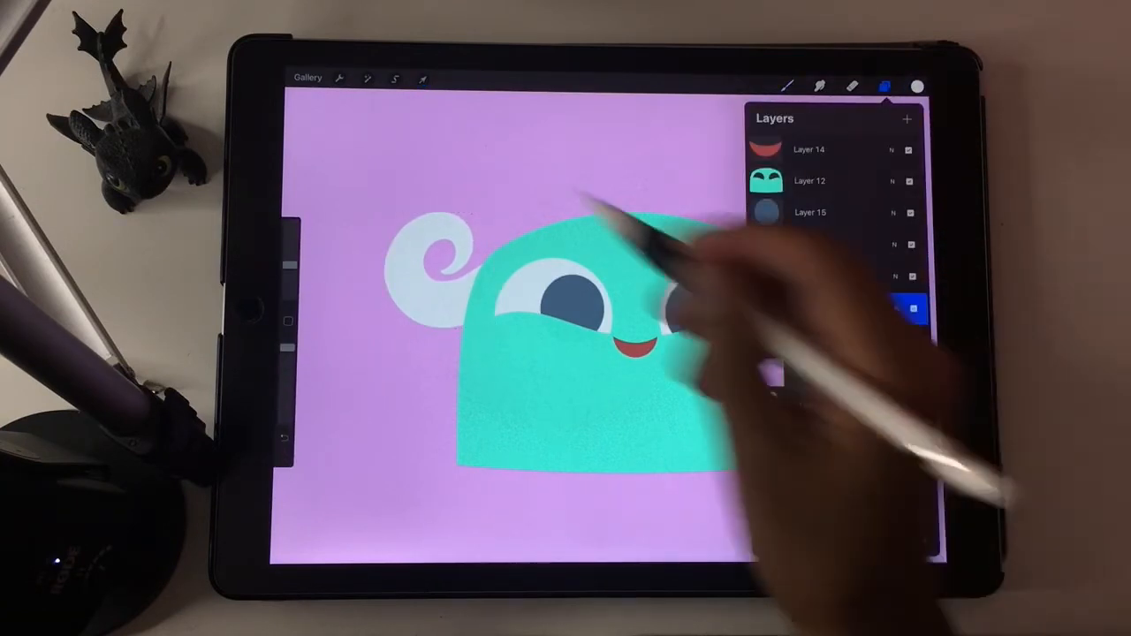
left_click(422, 79)
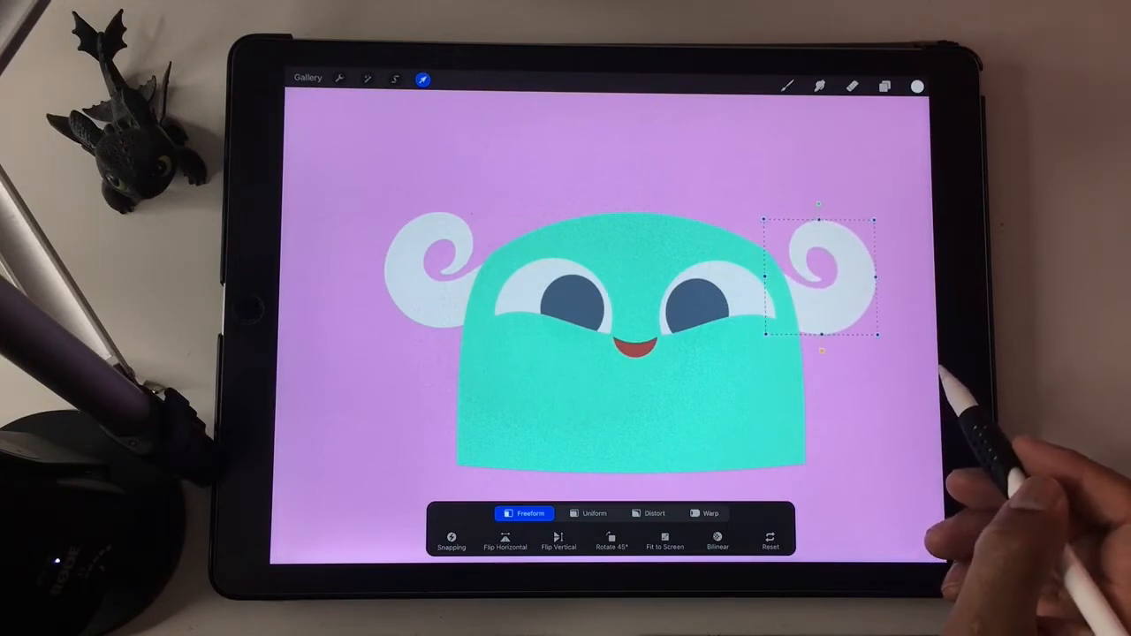
left_click(885, 86)
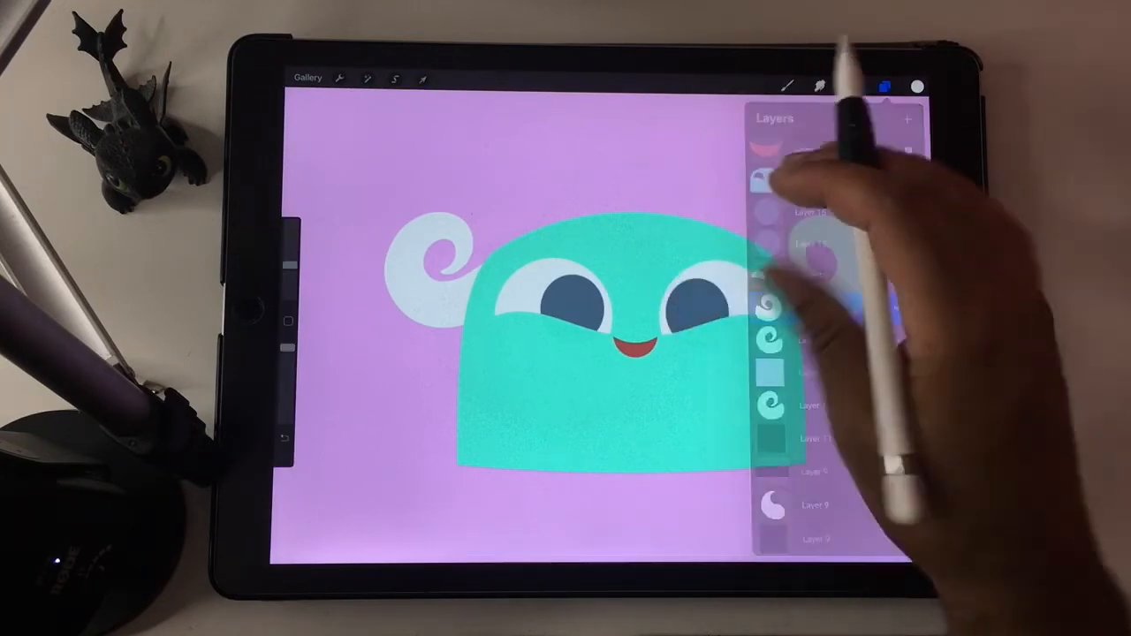
left_click(885, 86)
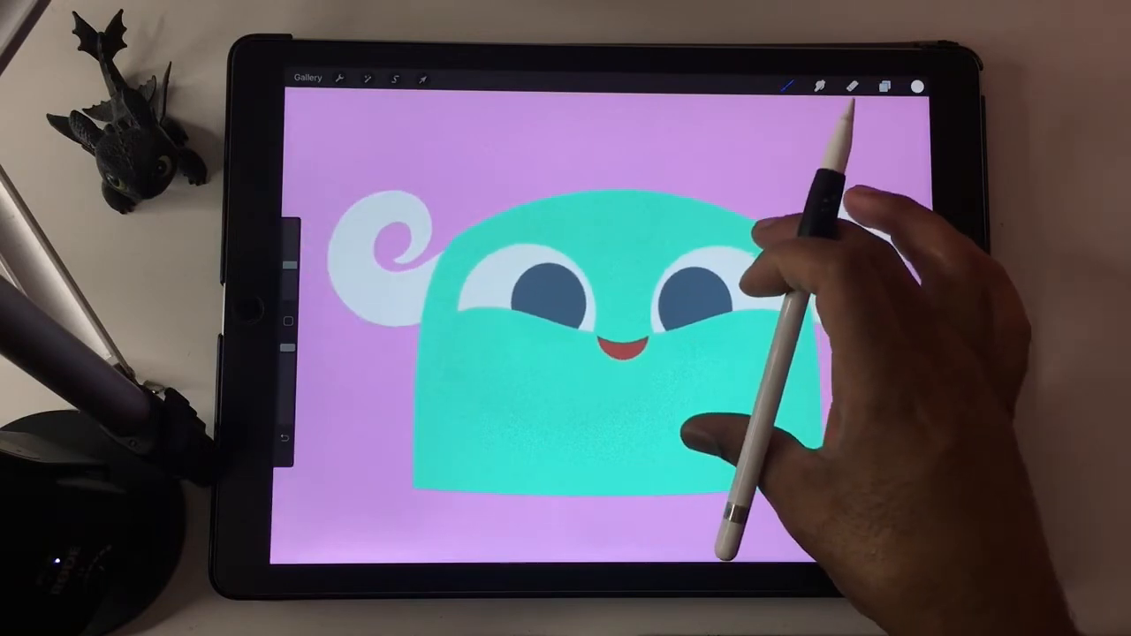